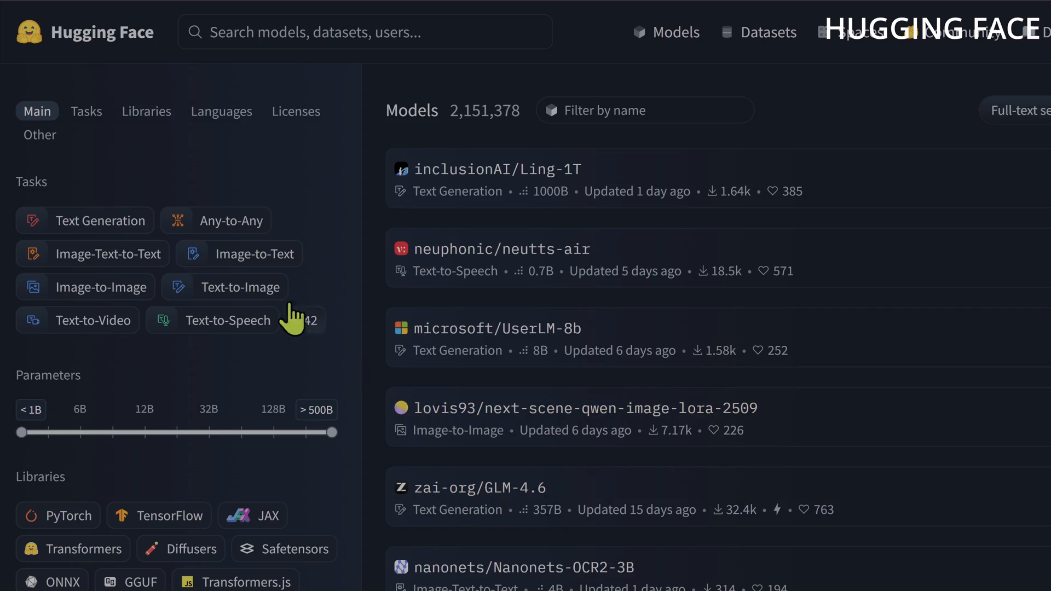
- Browse the Kijai/WanVideo_comfy model card and show its file listing with EchoShot, FantasyPortrait and FastWan folders
scroll(down, 3)
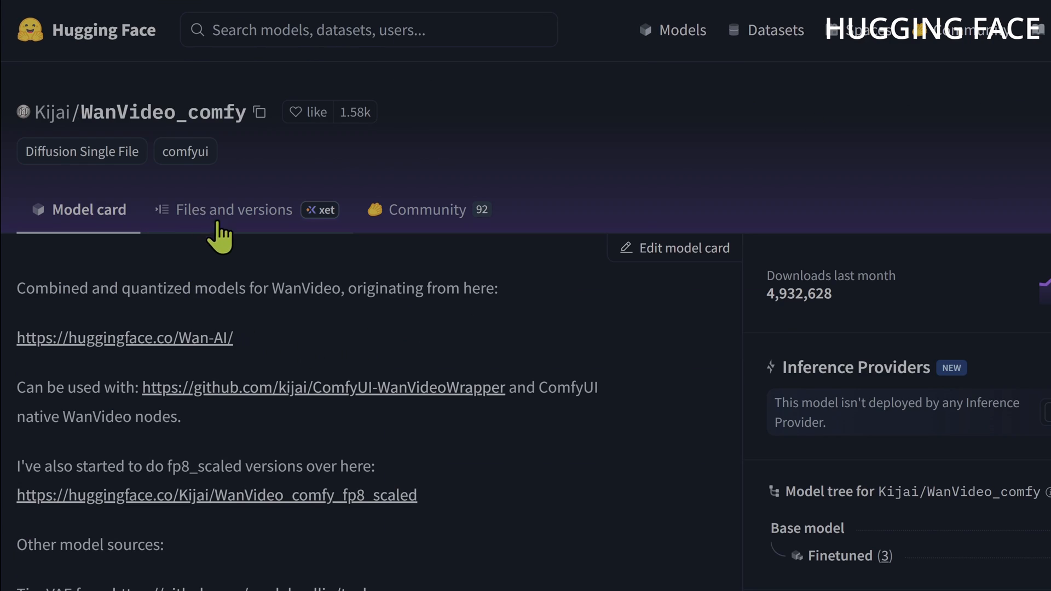
scroll(down, 3)
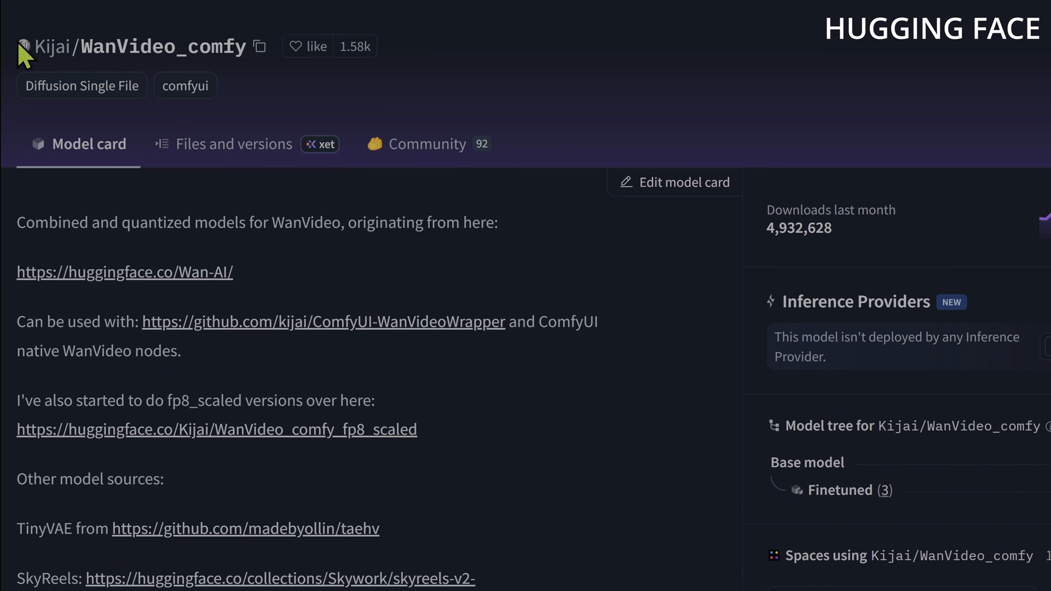
click(234, 143)
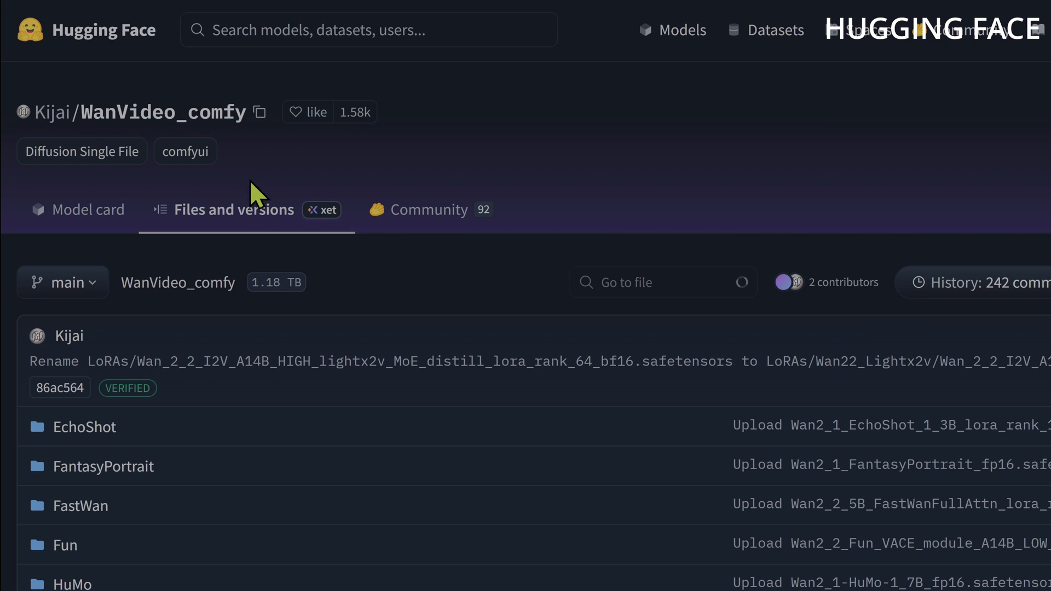
scroll(down, 3)
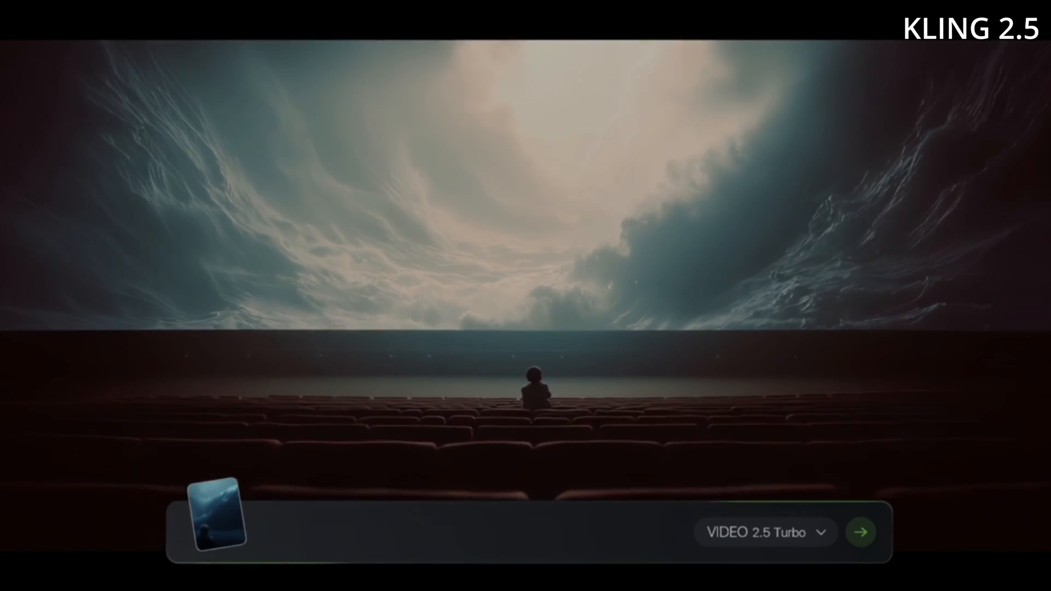
- Enter the prompt 'Cinematic lighting, underwater photography' for the VIDEO 2.5 Turbo generation
text(Cinematic lighting, underwater photography)
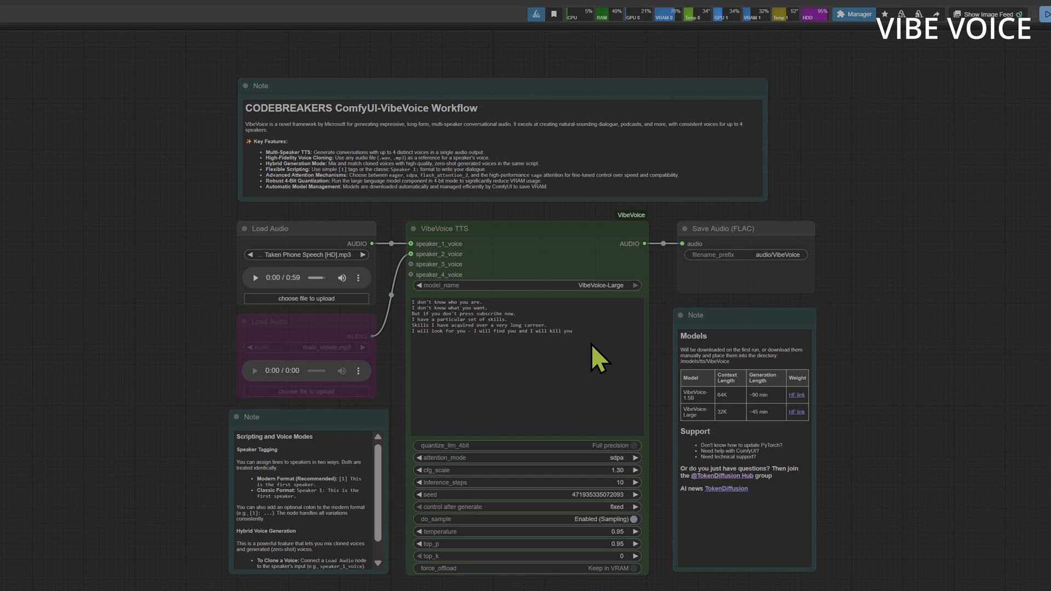
mouse_move(1038, 7)
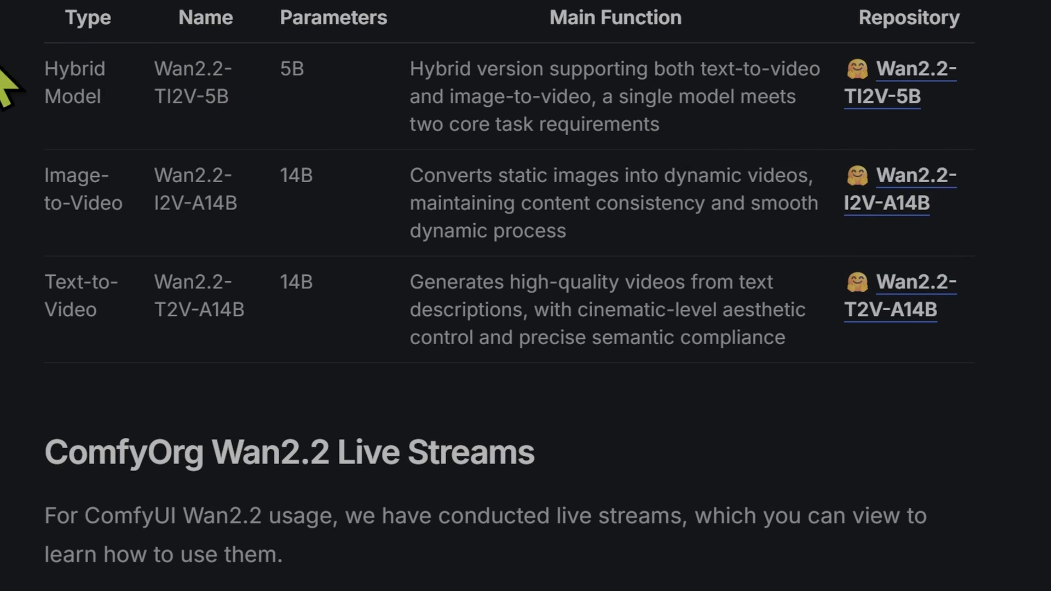
mouse_move(27, 201)
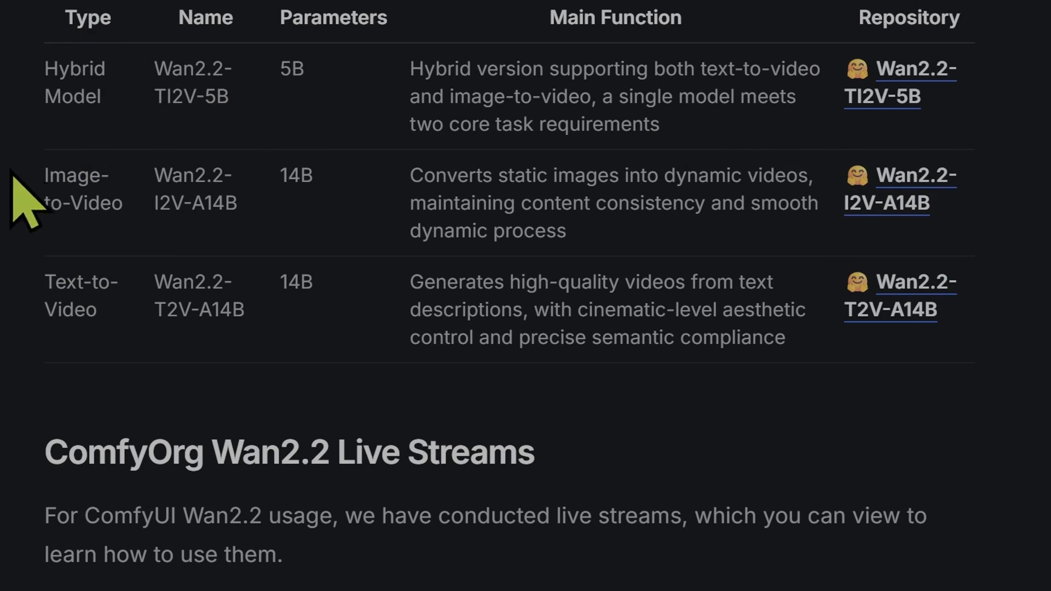
mouse_move(37, 362)
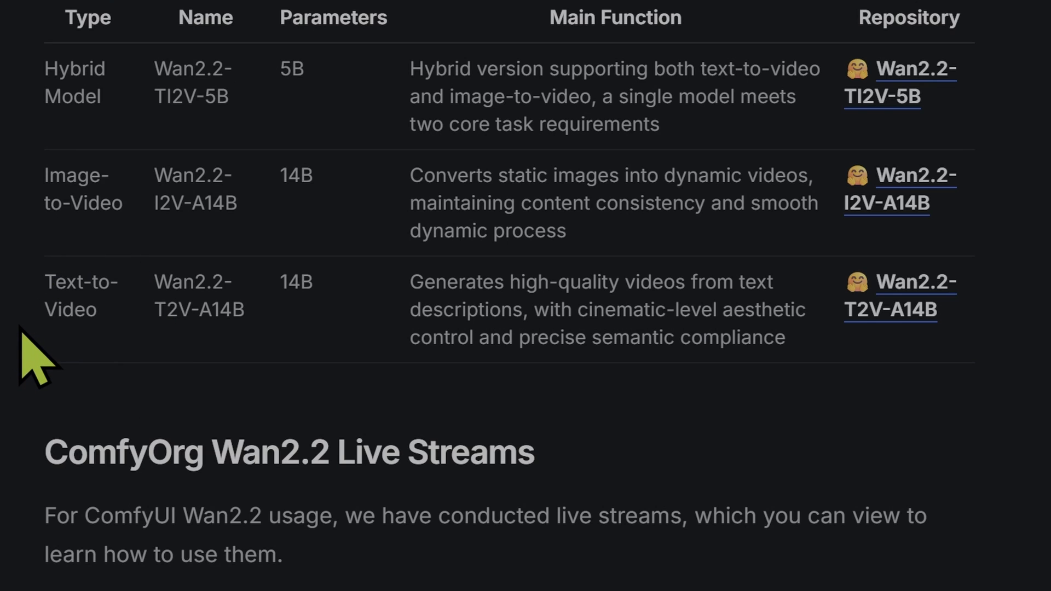
mouse_move(37, 282)
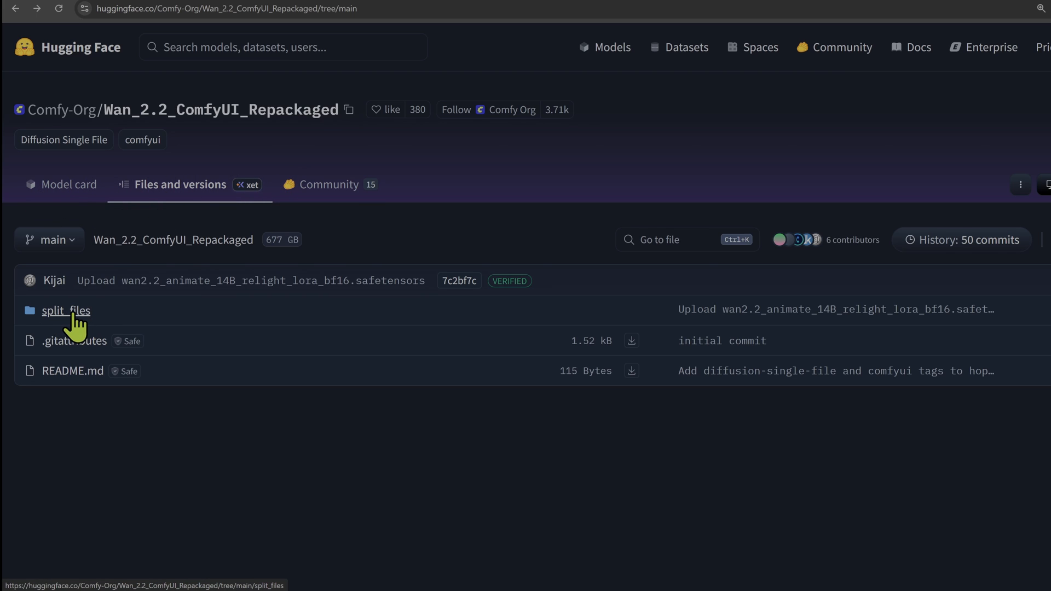
- Browse the Wan 2.2 repository's split_files > diffusion_models folder
click(65, 309)
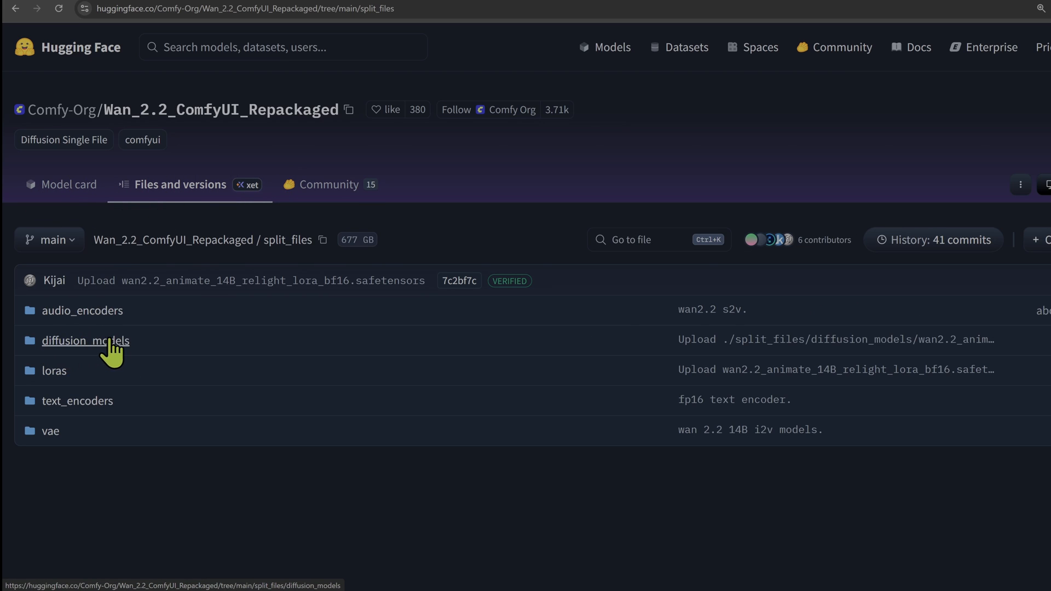
click(86, 340)
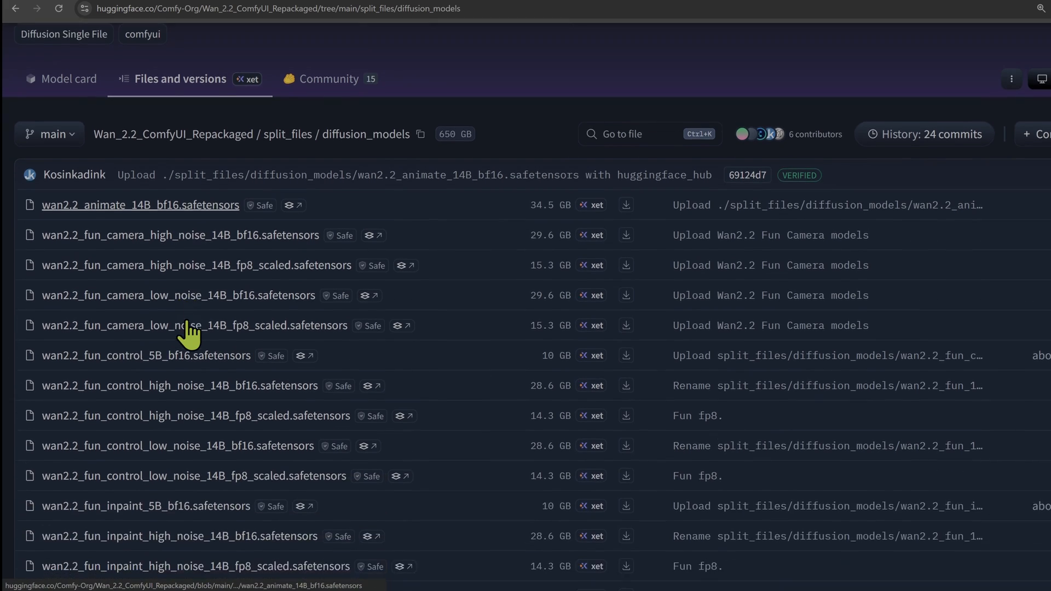
scroll(down, 3)
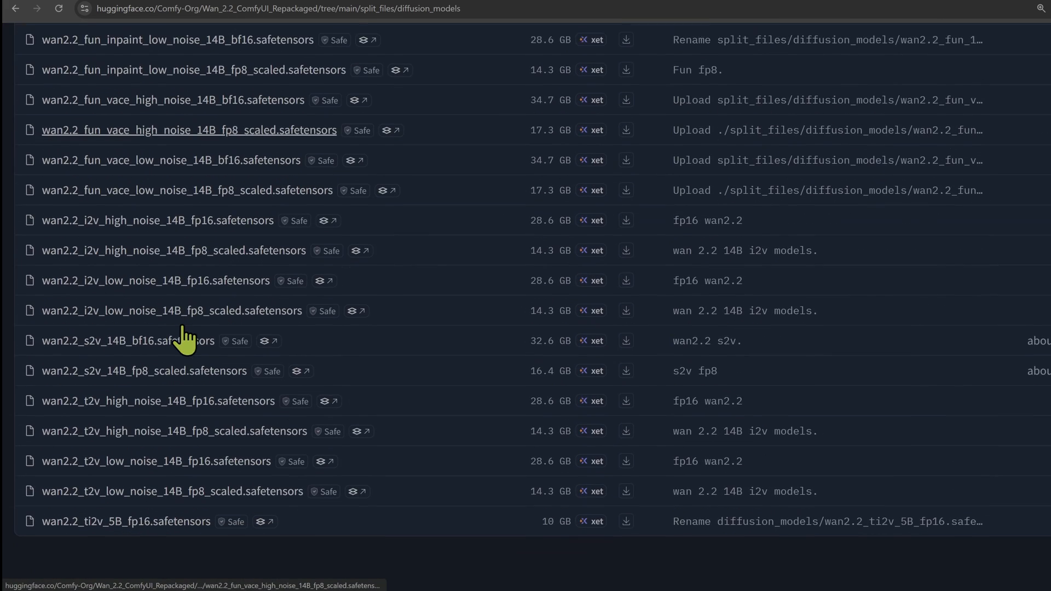
scroll(down, 3)
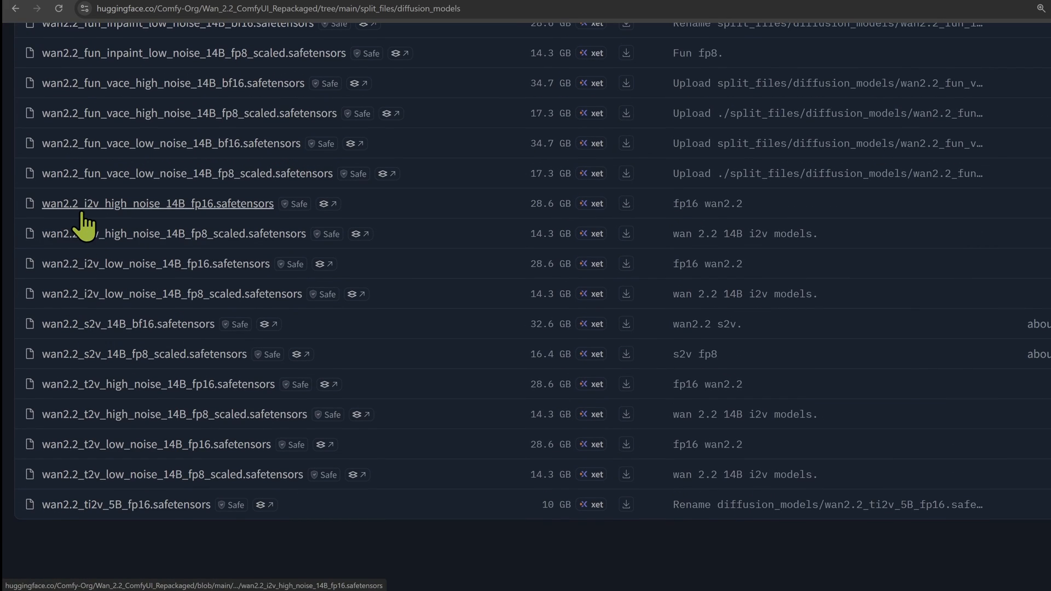
mouse_move(233, 233)
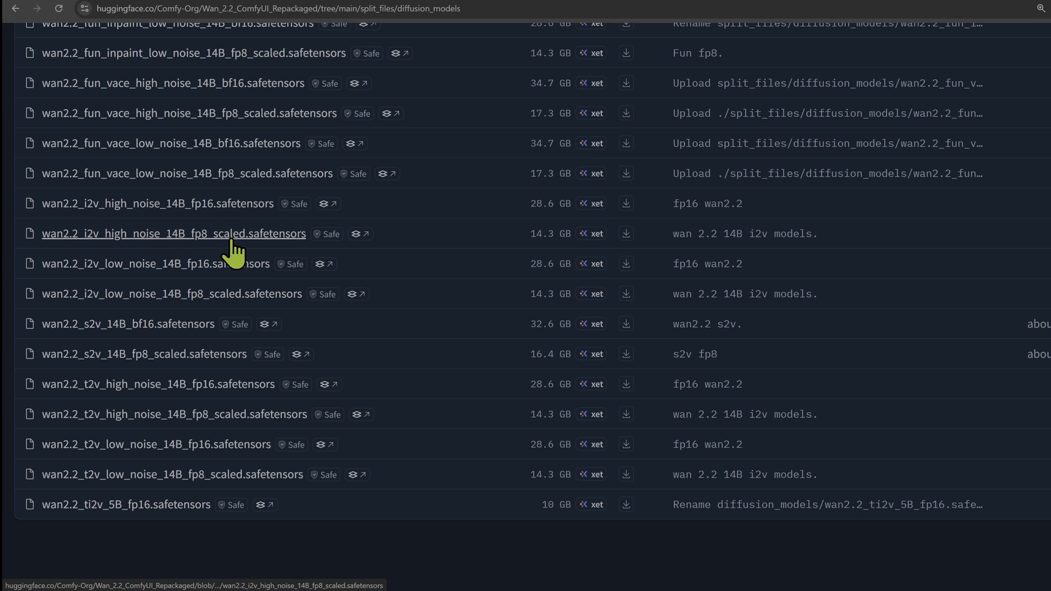
mouse_move(231, 309)
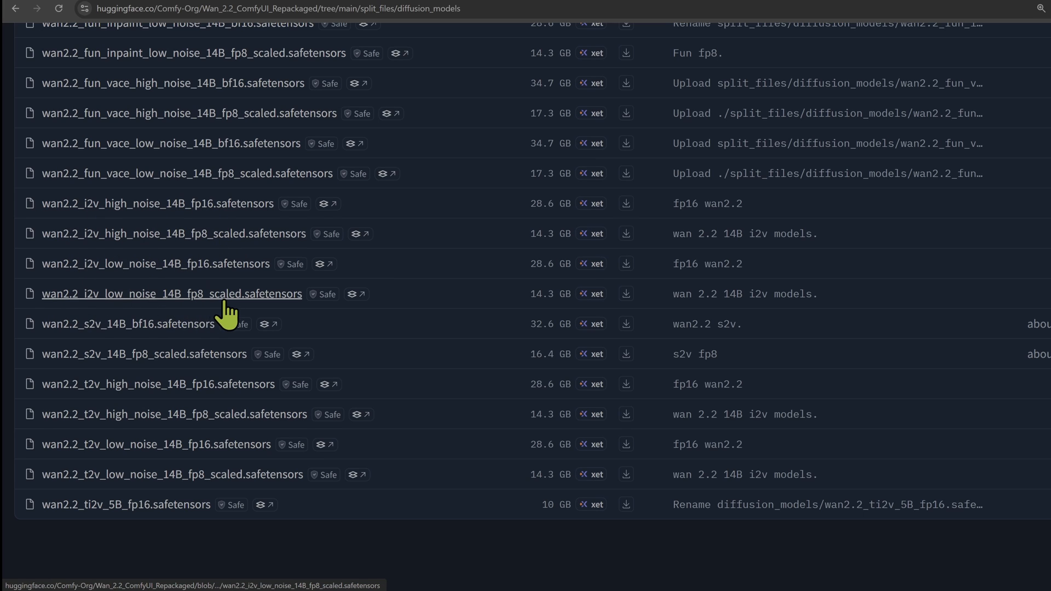
mouse_move(119, 302)
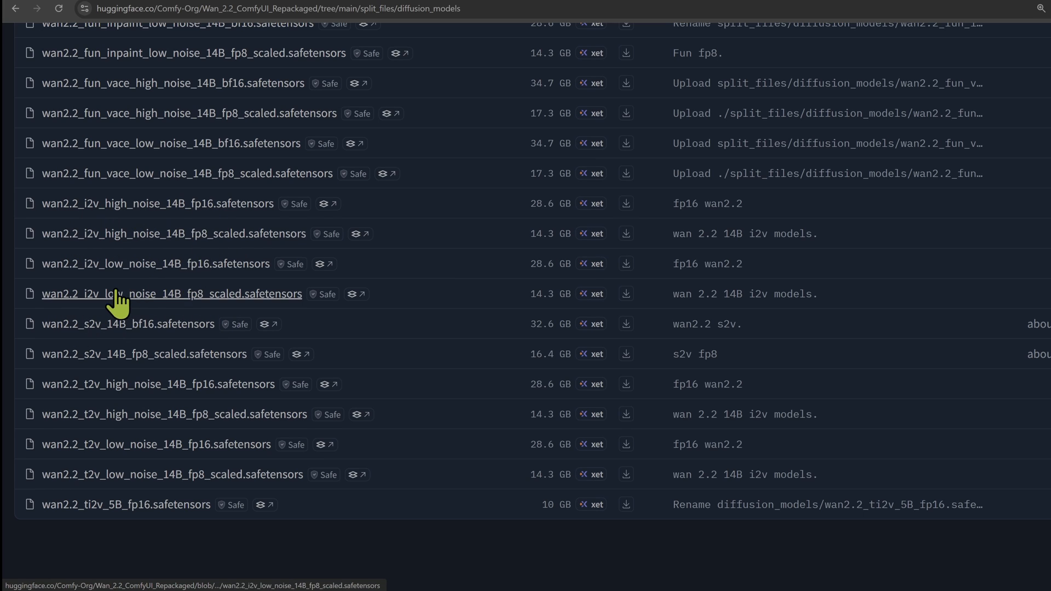
mouse_move(166, 384)
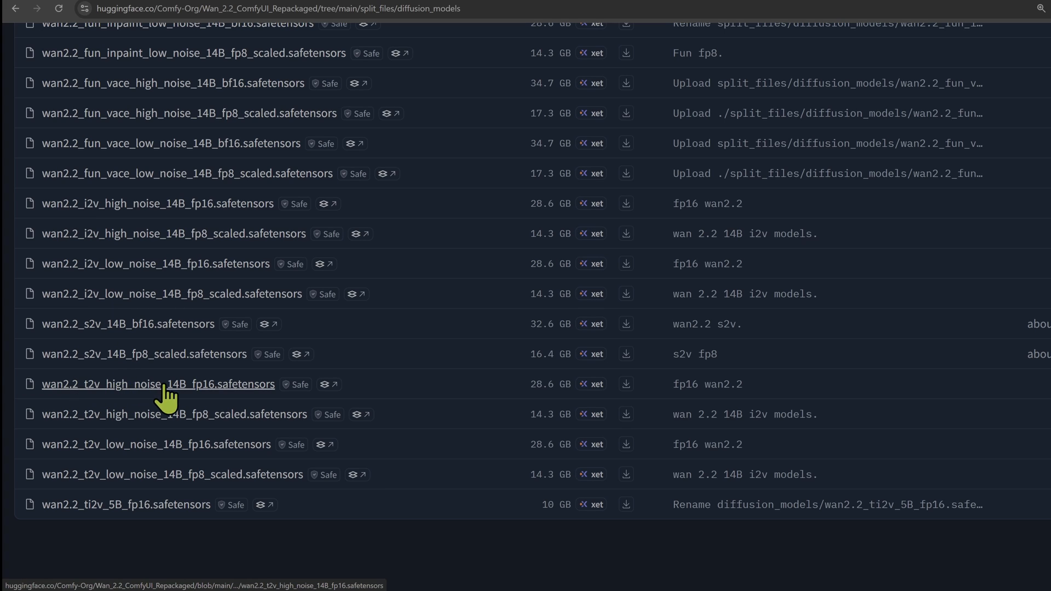
mouse_move(71, 482)
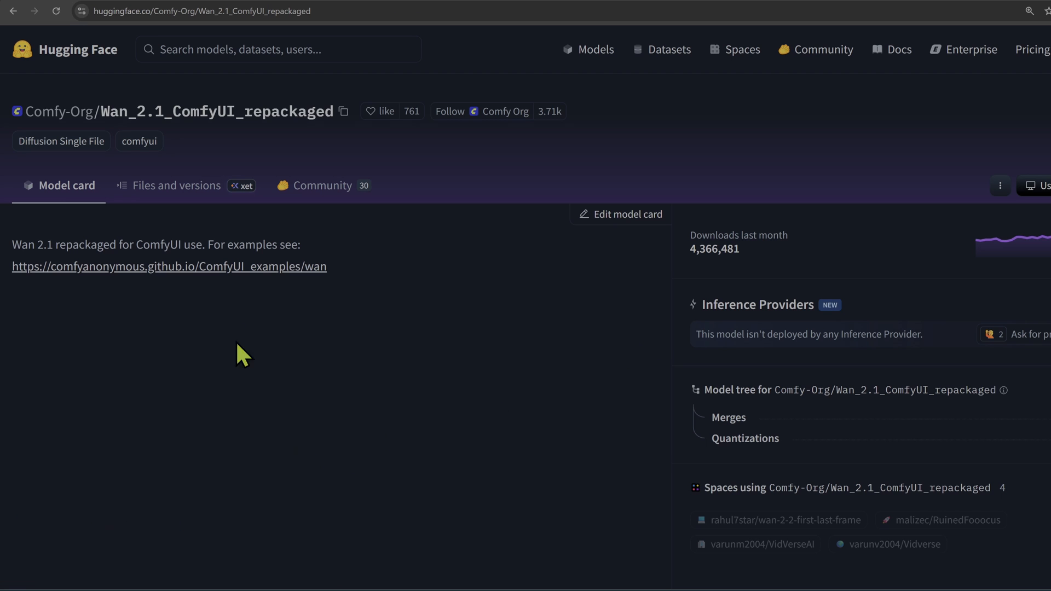
mouse_move(60, 112)
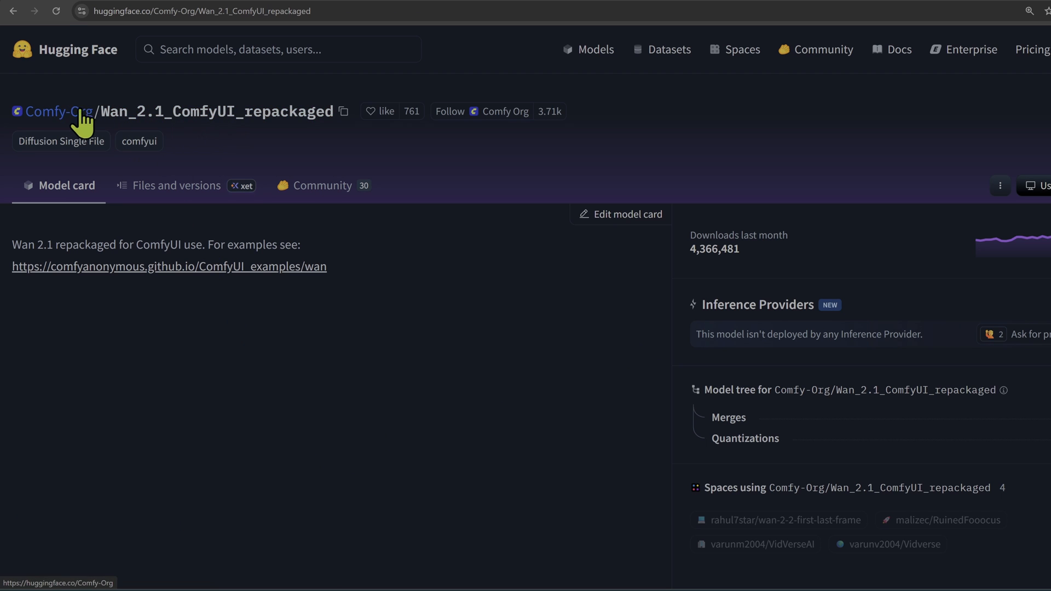
- Browse the Wan 2.1 repository's split_files > diffusion_models folder
click(176, 186)
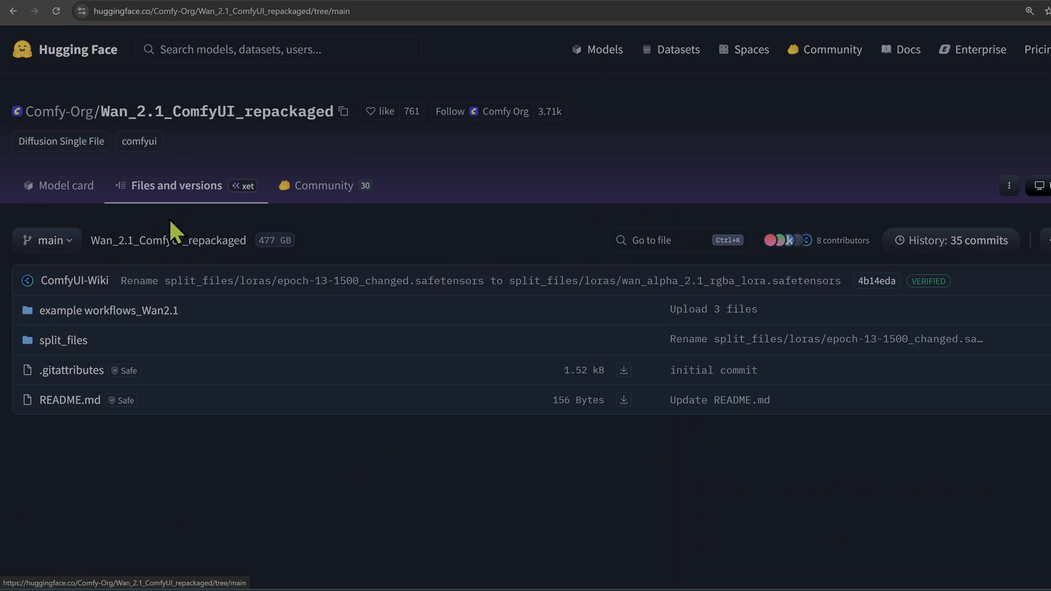
click(63, 339)
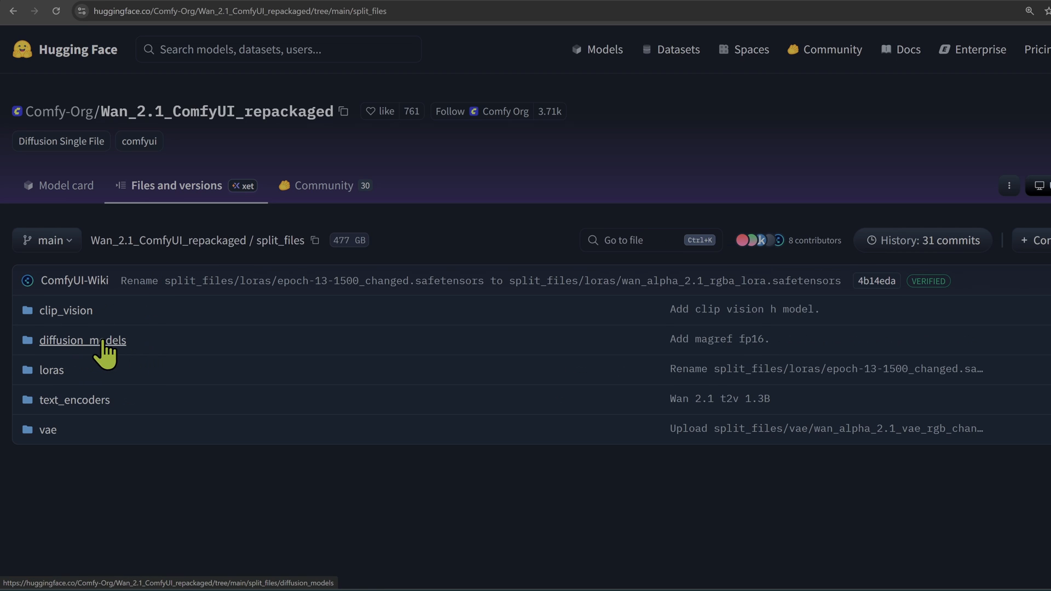
click(82, 340)
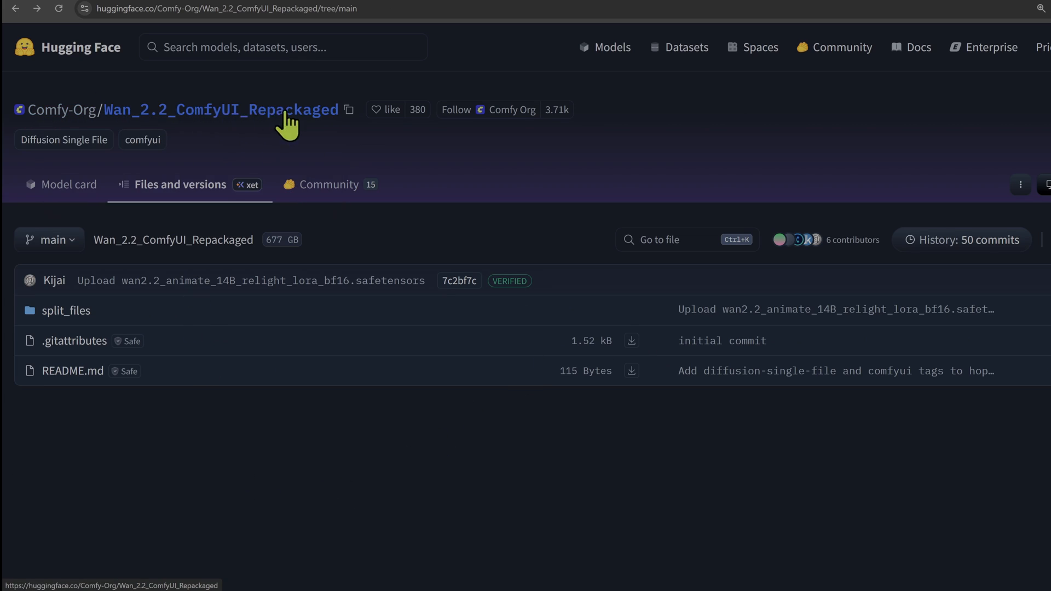
mouse_move(201, 184)
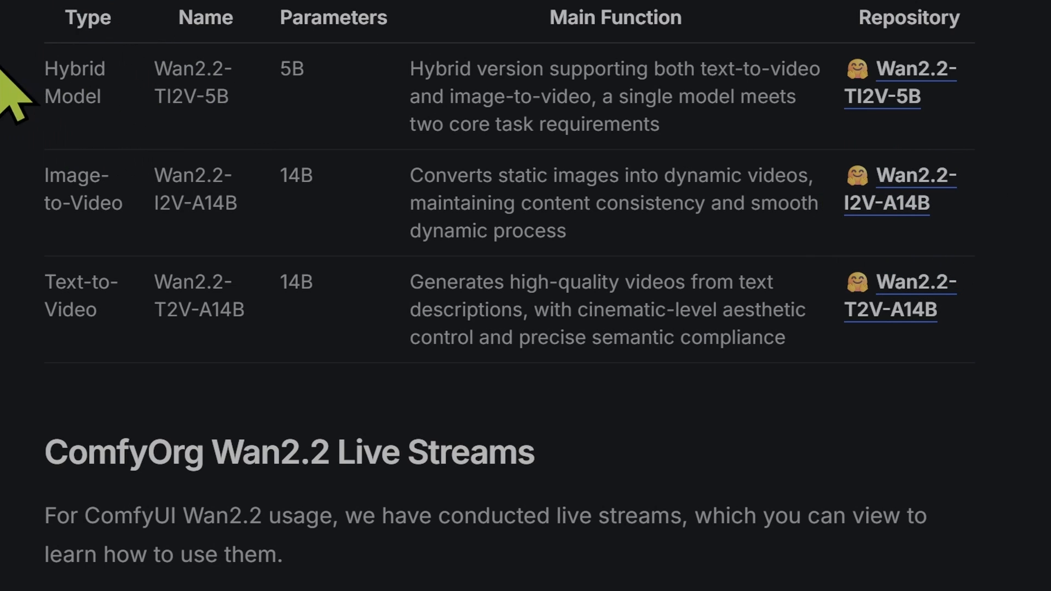
mouse_move(80, 240)
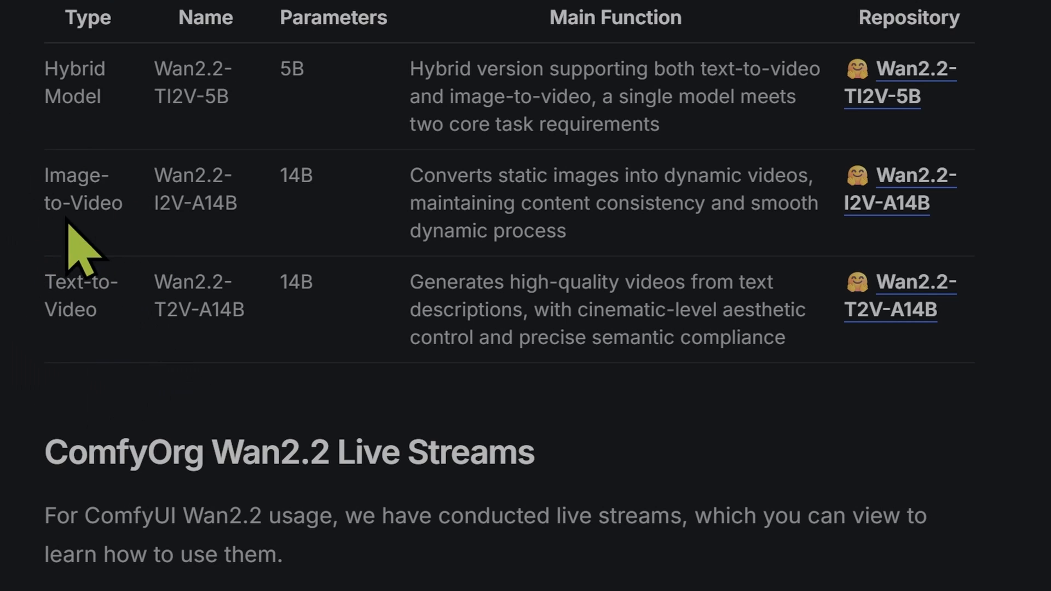
mouse_move(37, 362)
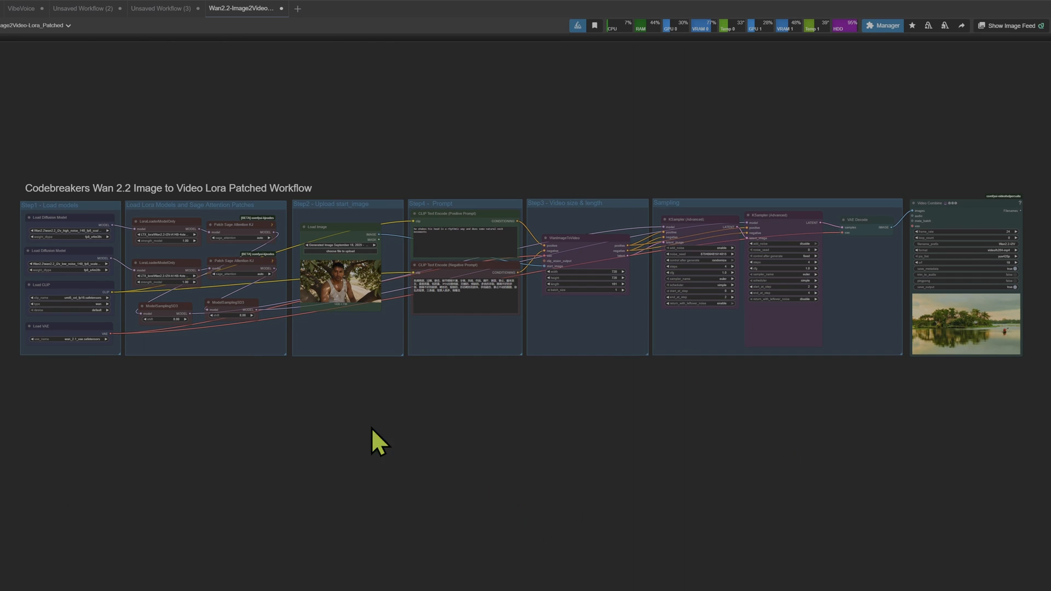
- Zoom out to view all groups of the Wan 2.2 Image to Video Lora Patched workflow
scroll(up, 3)
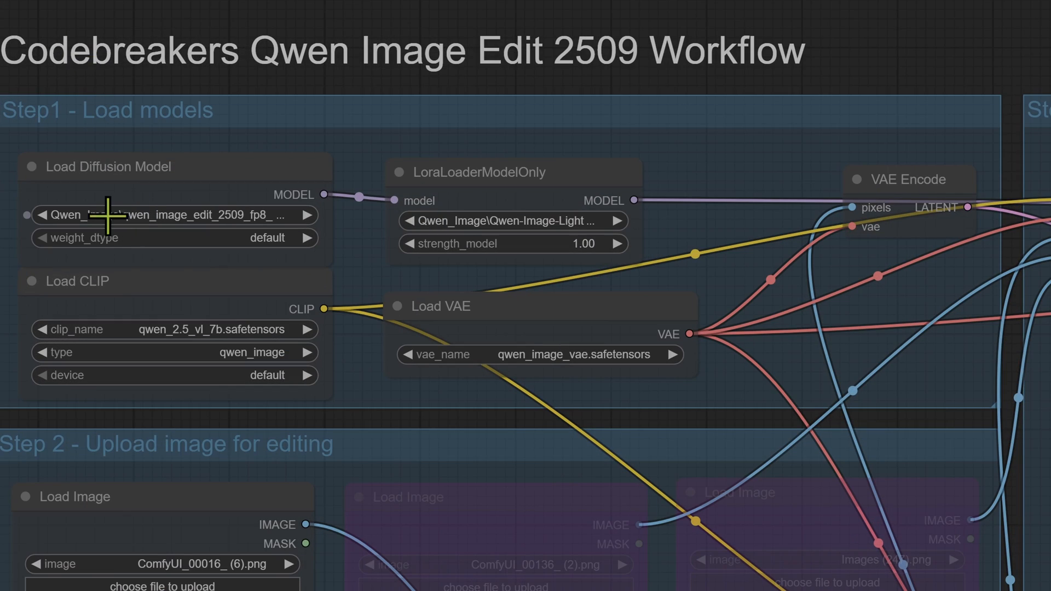
mouse_move(485, 215)
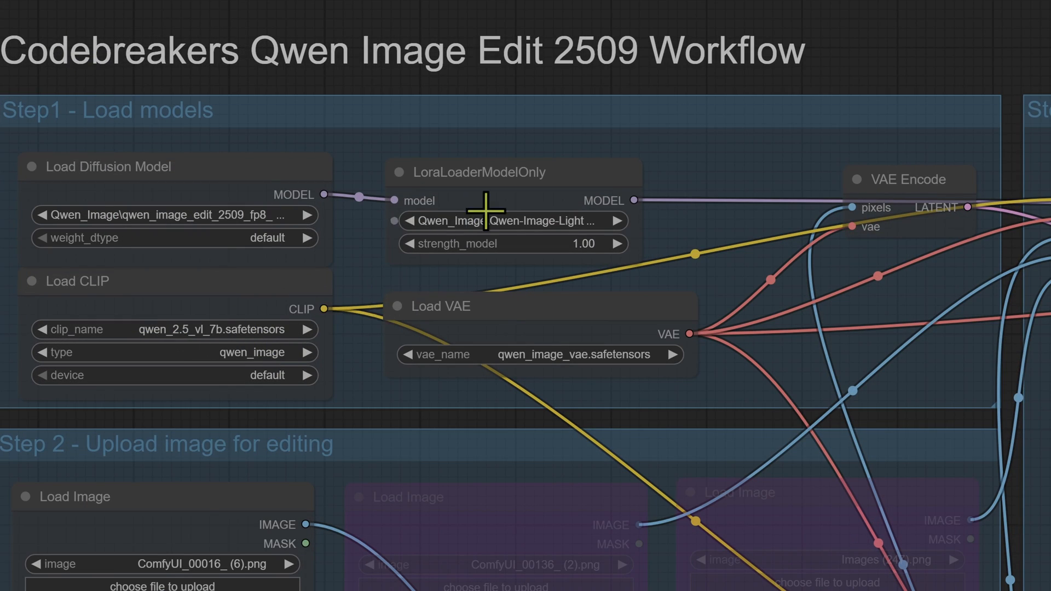
- Zoom in on the Load models and Upload image groups of the Qwen Image Edit 2509 workflow
scroll(down, 3)
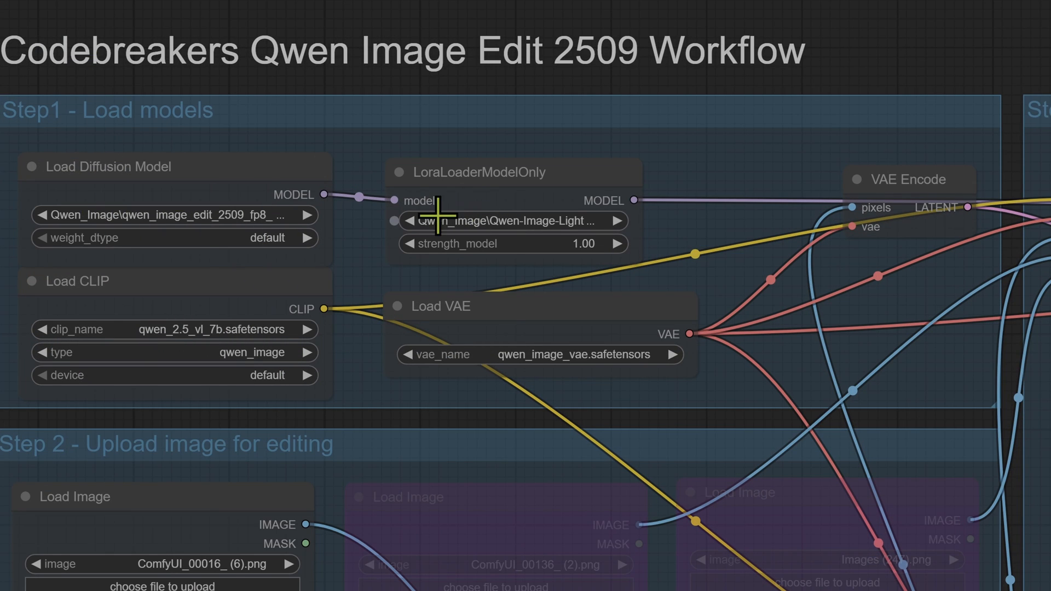
scroll(down, 3)
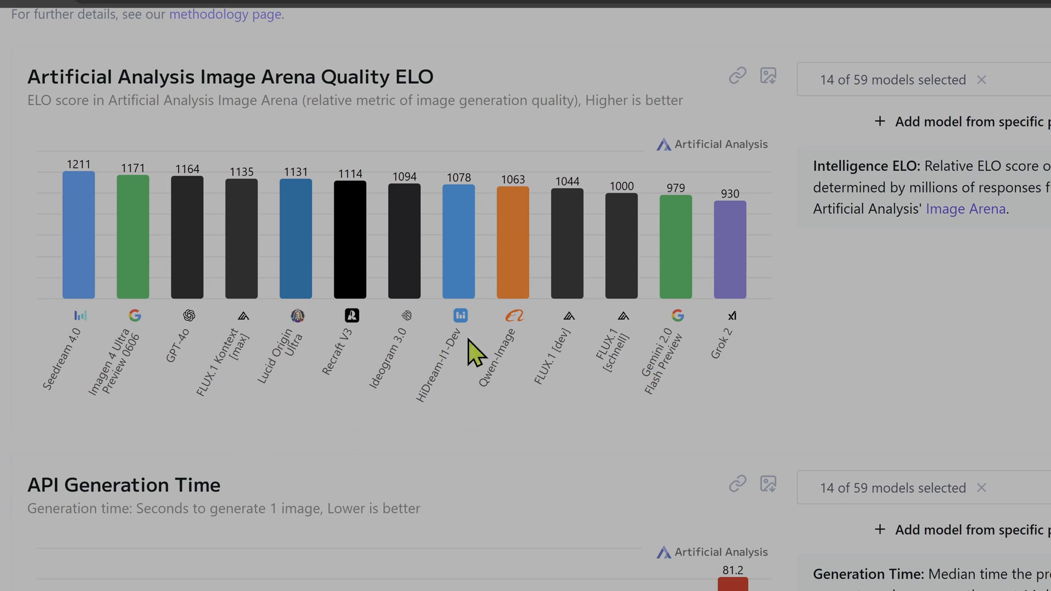
mouse_move(487, 198)
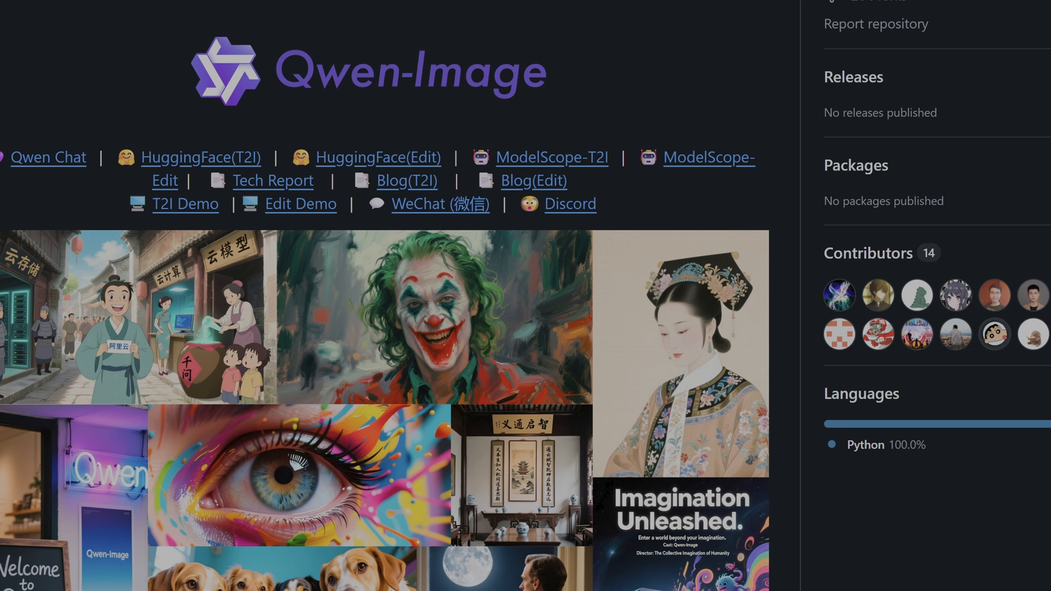
scroll(down, 3)
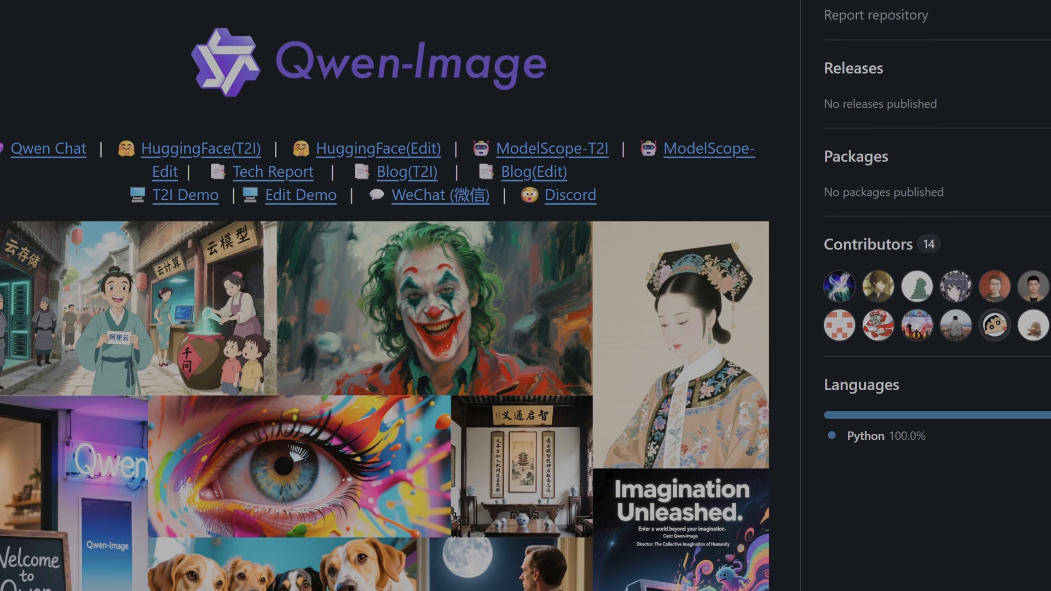
scroll(down, 3)
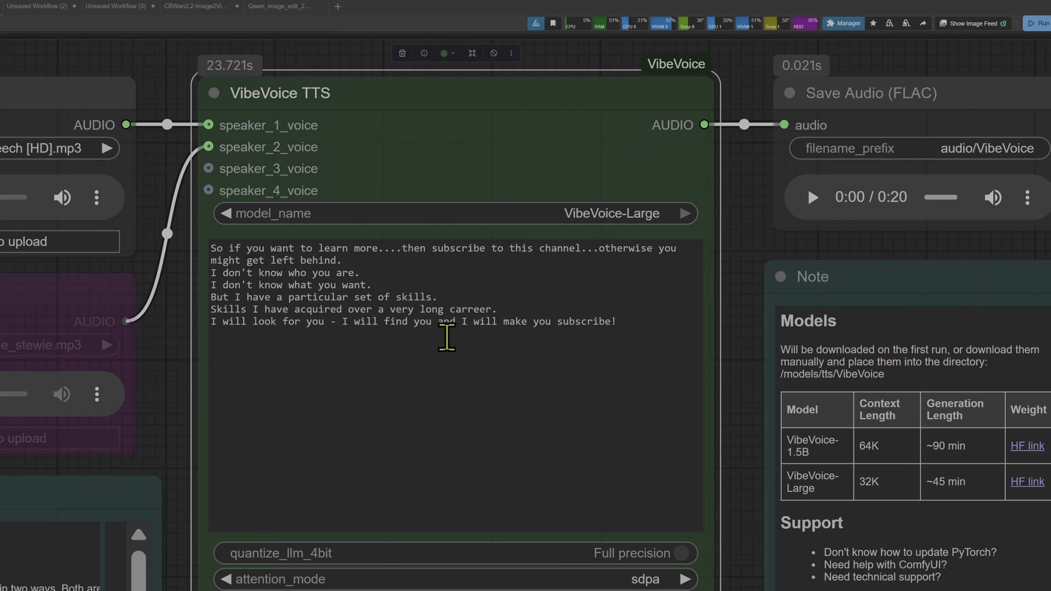
- Review the subscribe-themed speech script and queue the VibeVoice workflow to generate audio
click(212, 249)
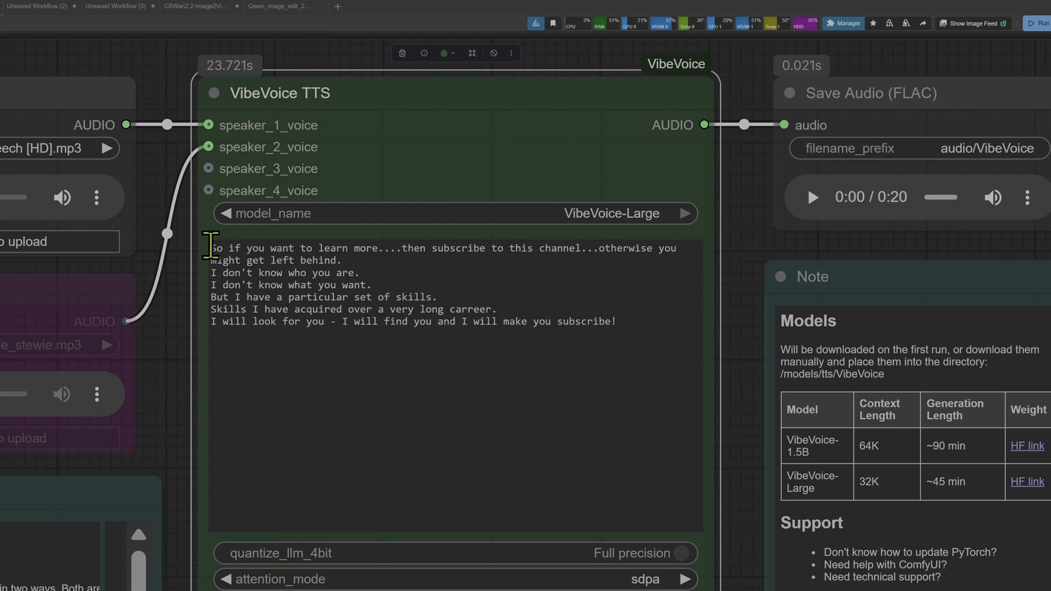
drag(210, 249, 616, 321)
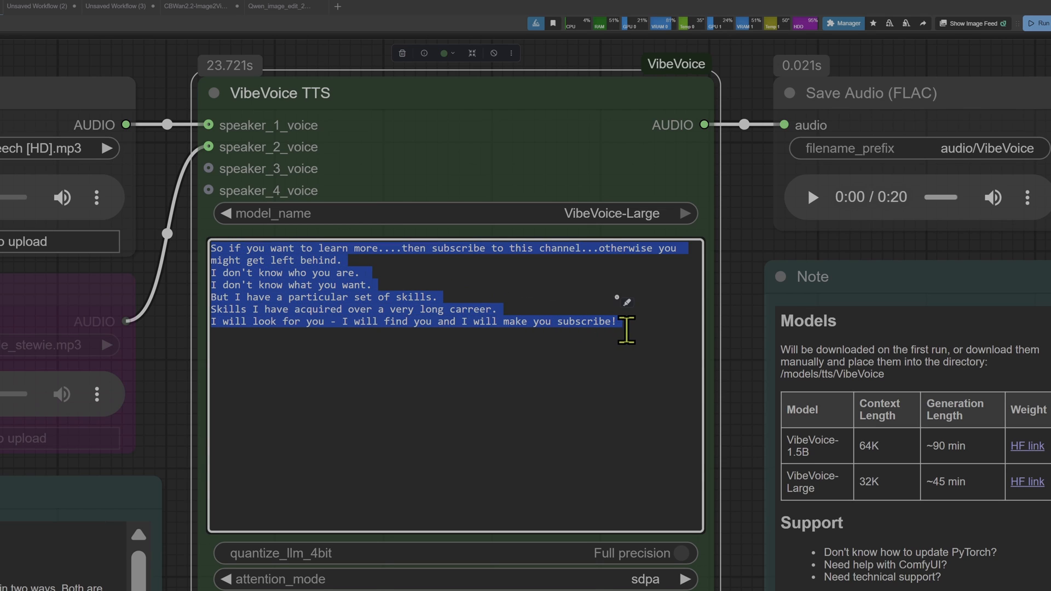
click(644, 368)
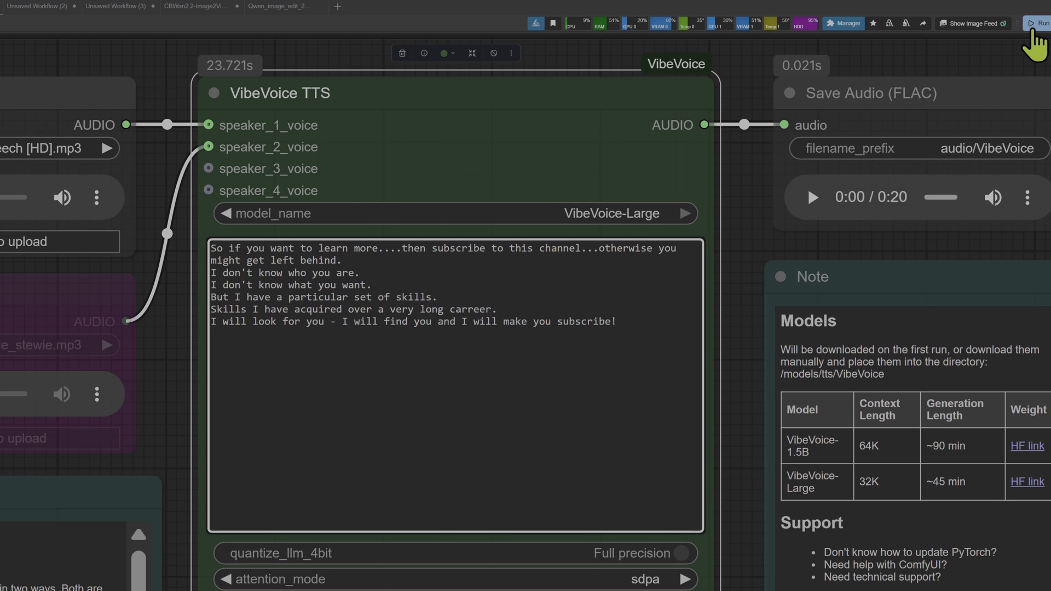
click(1038, 23)
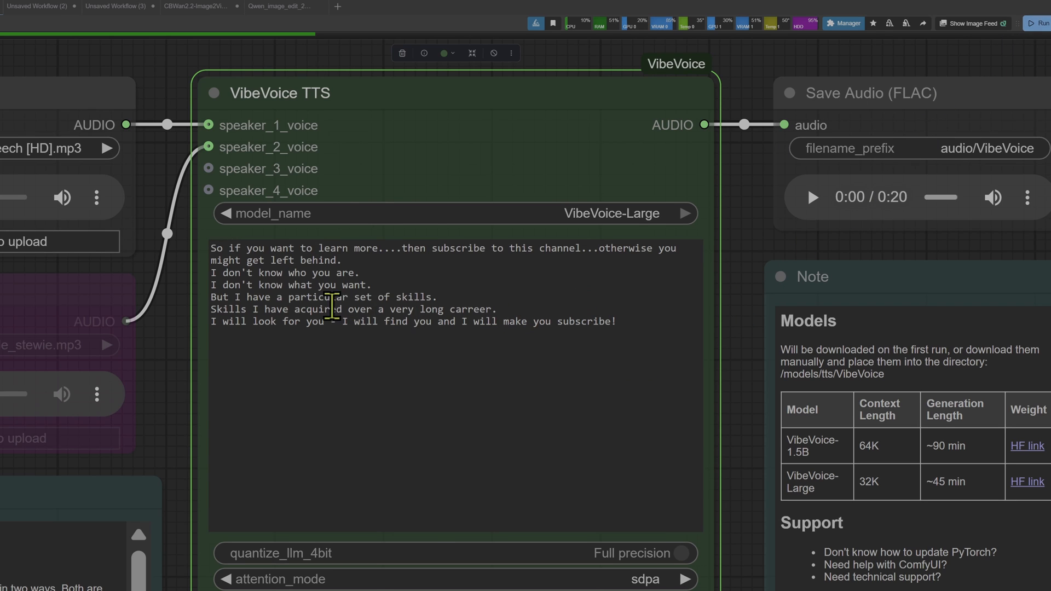
scroll(down, 3)
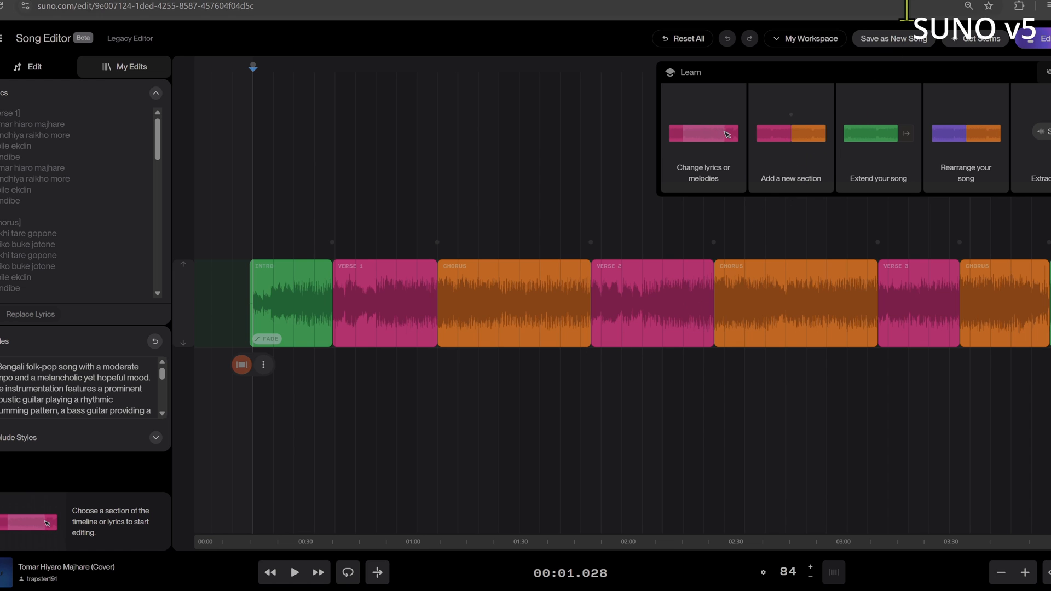
- Leave the Song Editor for Suno's create page listing the generated songs
click(651, 303)
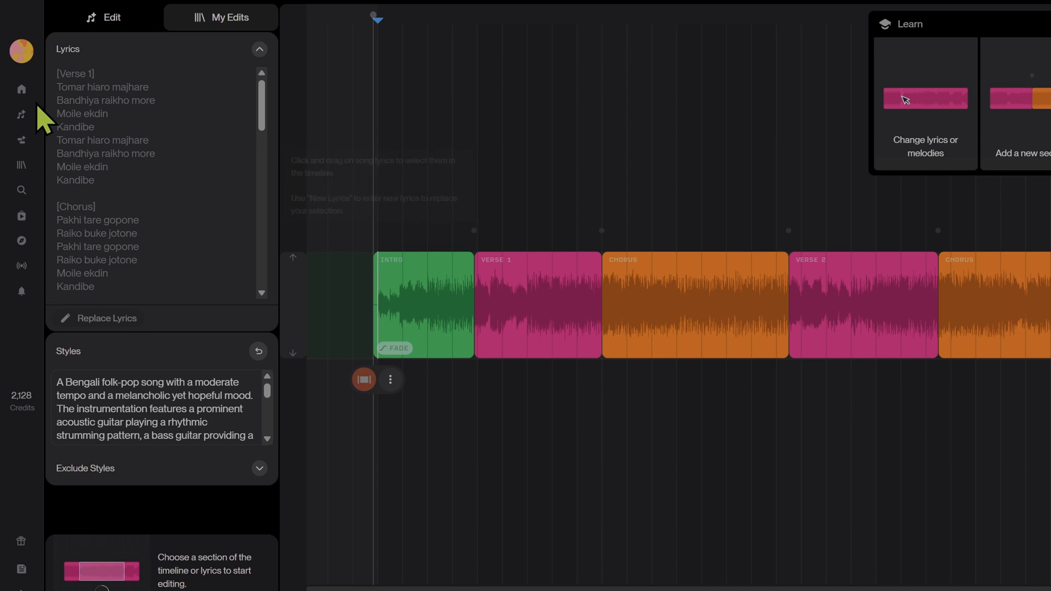
click(21, 114)
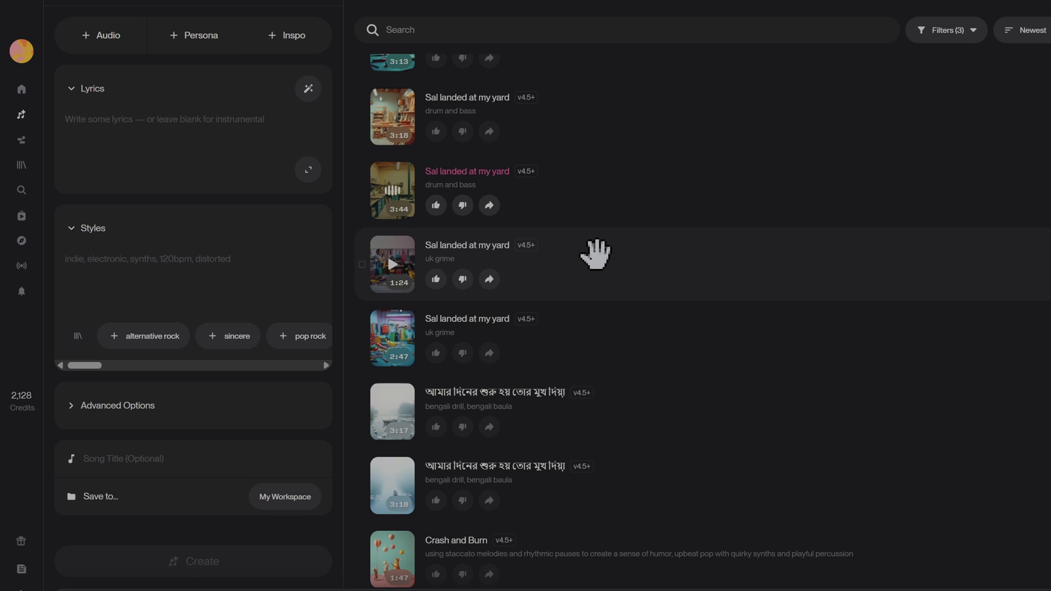
scroll(down, 3)
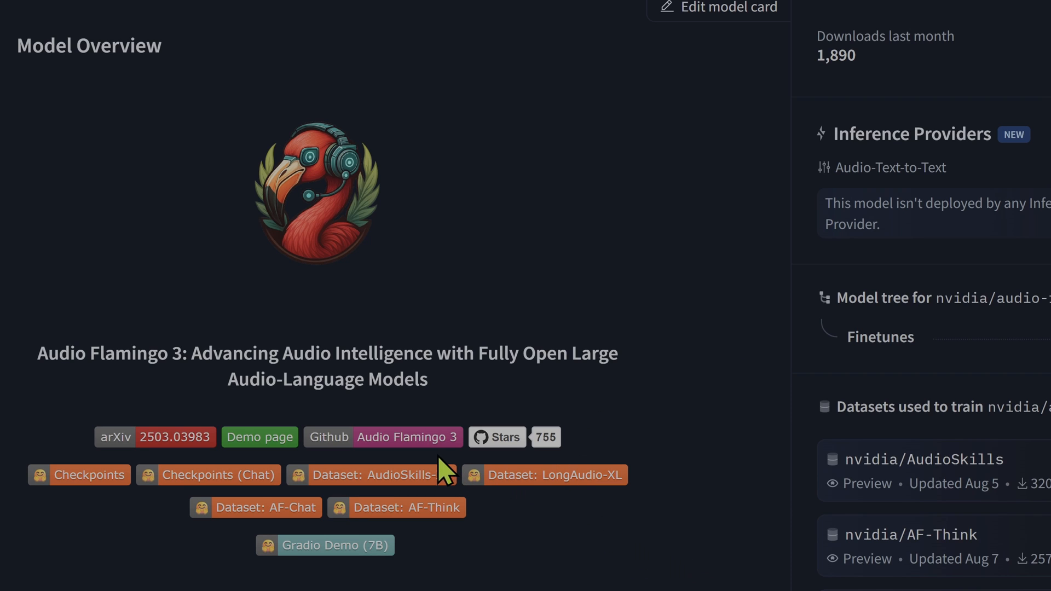
mouse_move(430, 231)
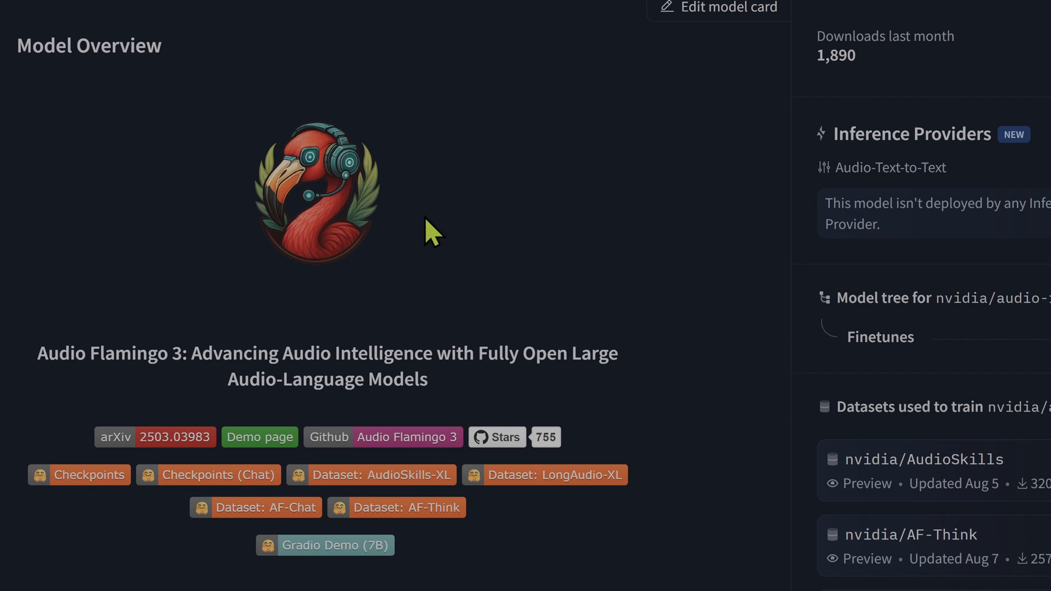
mouse_move(45, 372)
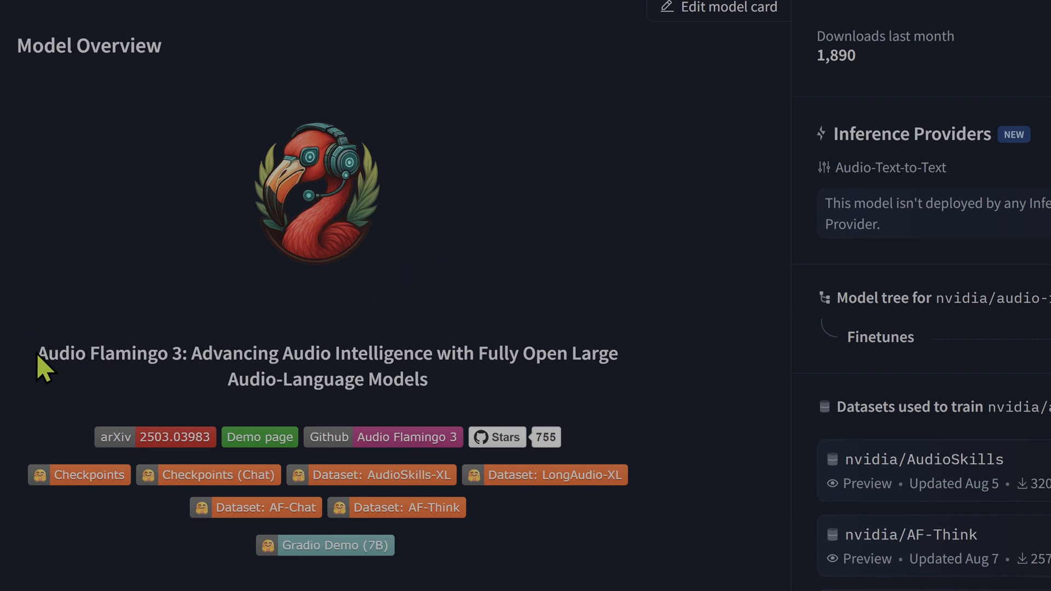
drag(38, 353, 616, 354)
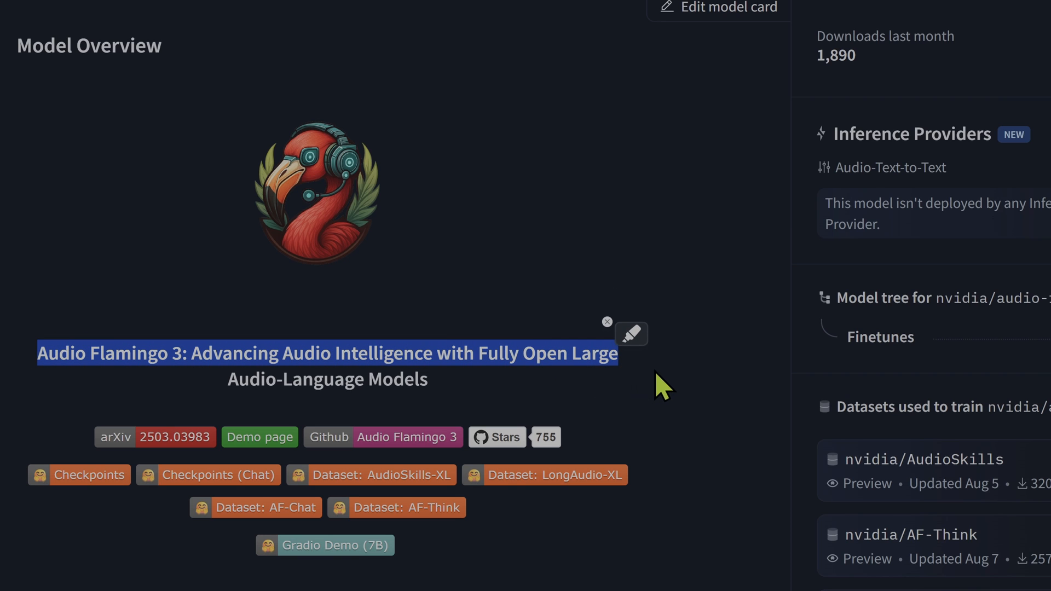
scroll(down, 3)
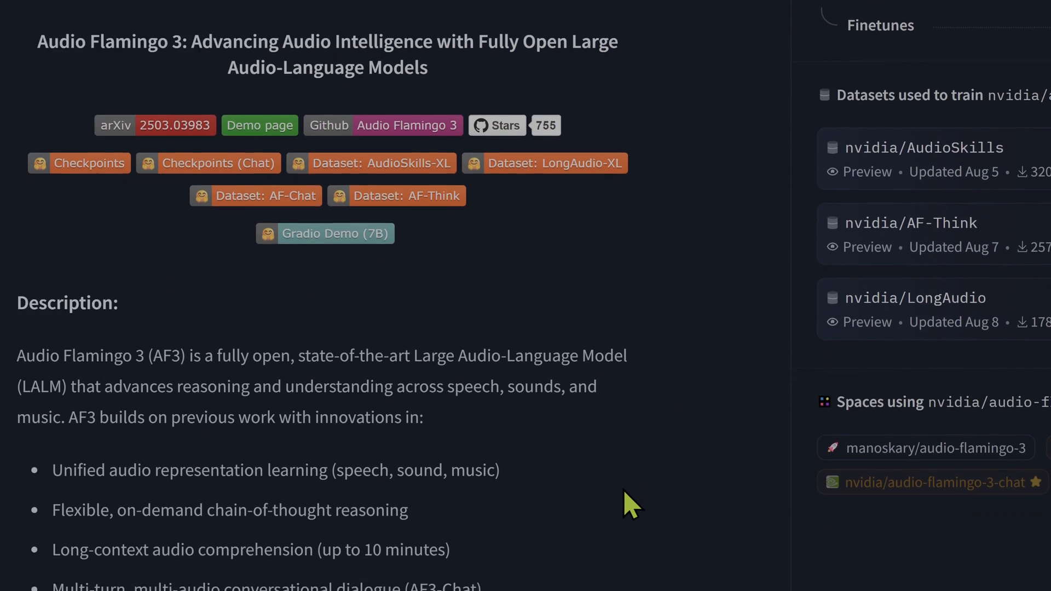
scroll(down, 3)
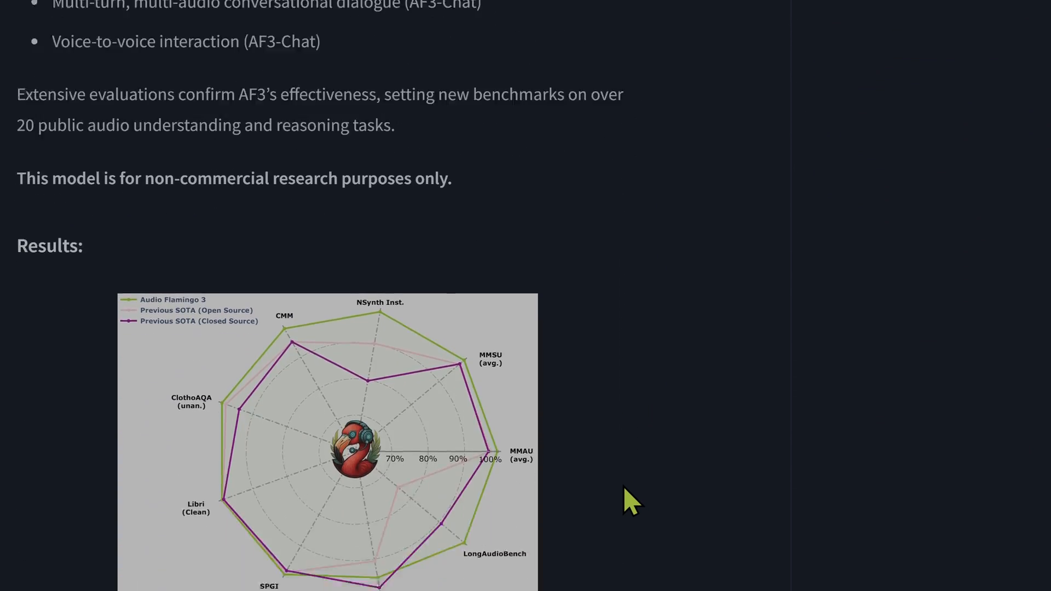
scroll(down, 3)
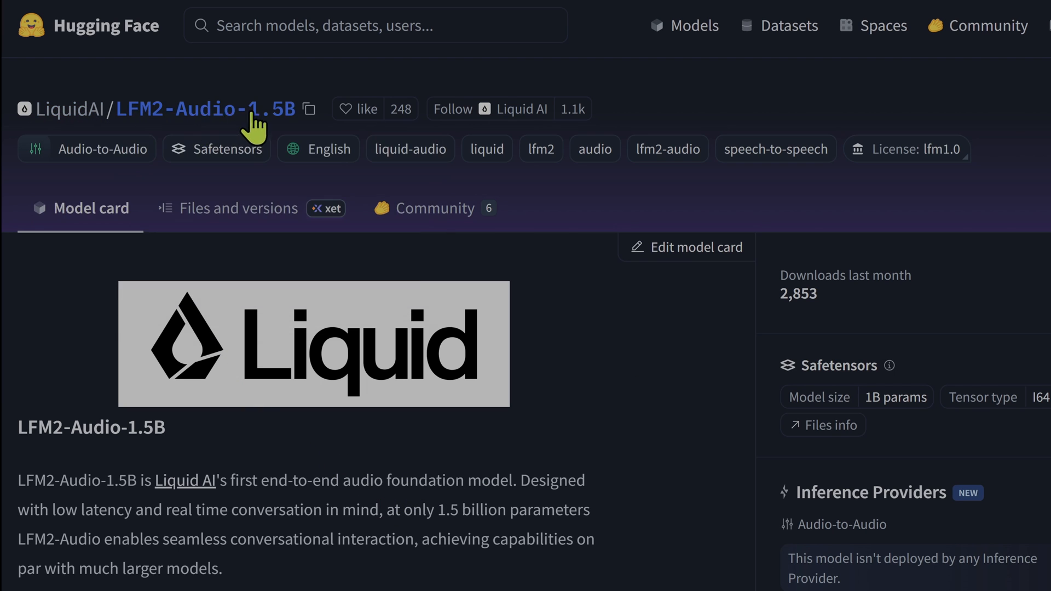
scroll(down, 3)
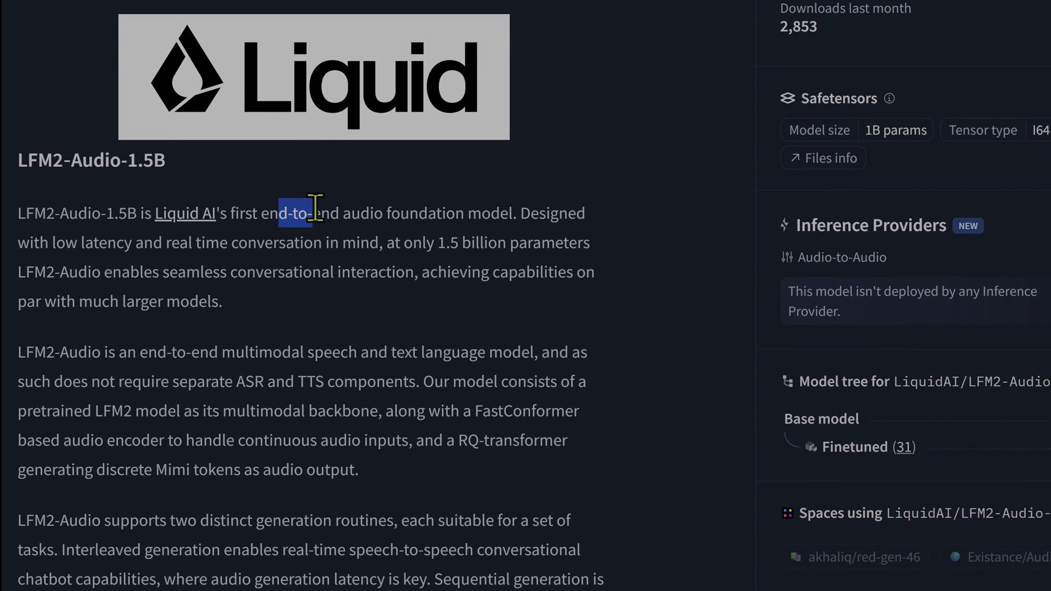
drag(312, 214, 512, 214)
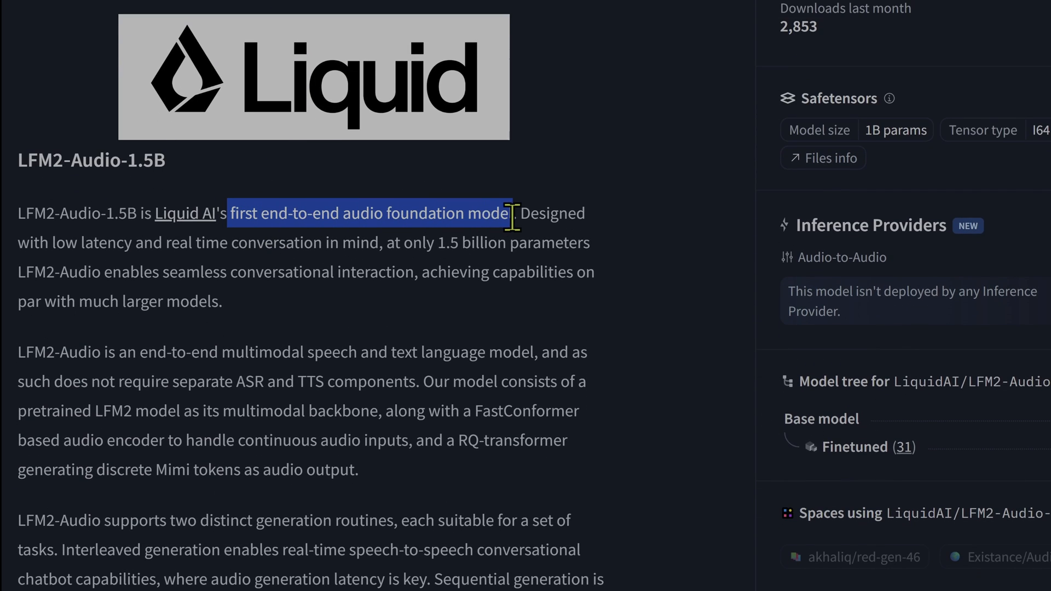
scroll(down, 3)
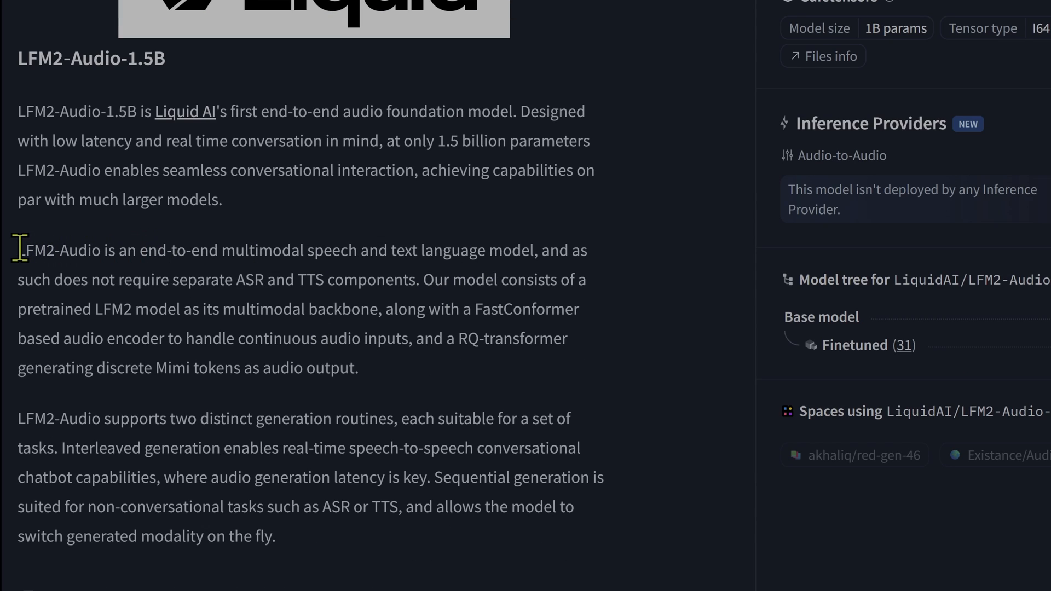
drag(19, 249, 500, 249)
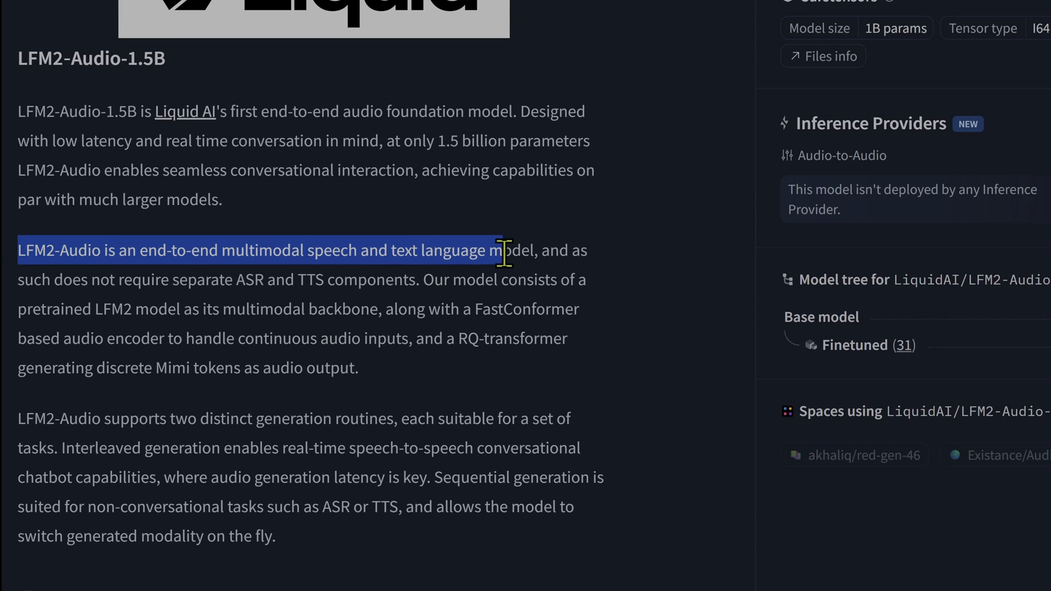
drag(495, 249, 542, 250)
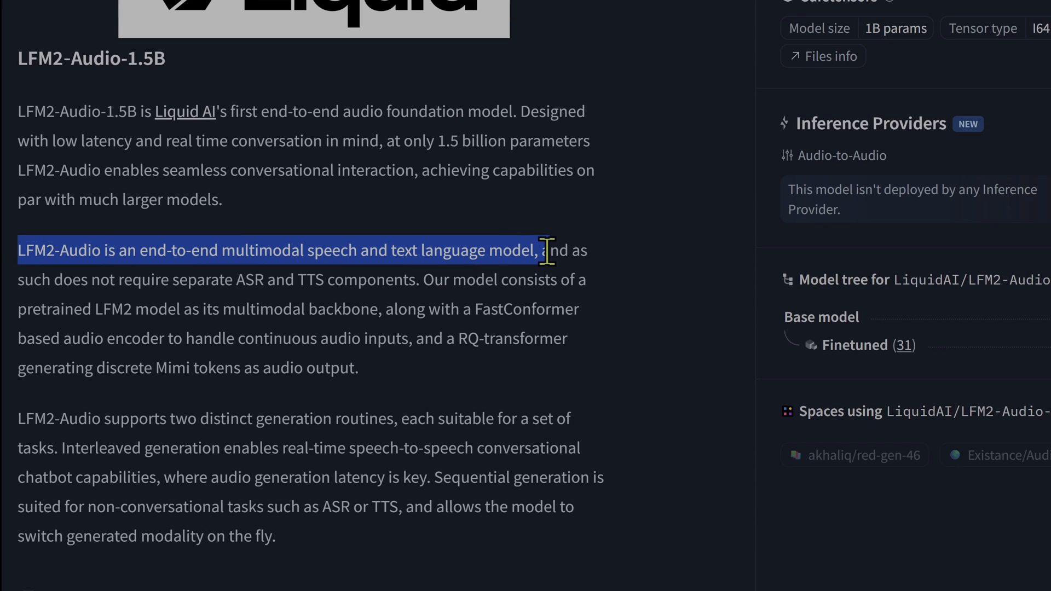
drag(536, 250, 590, 279)
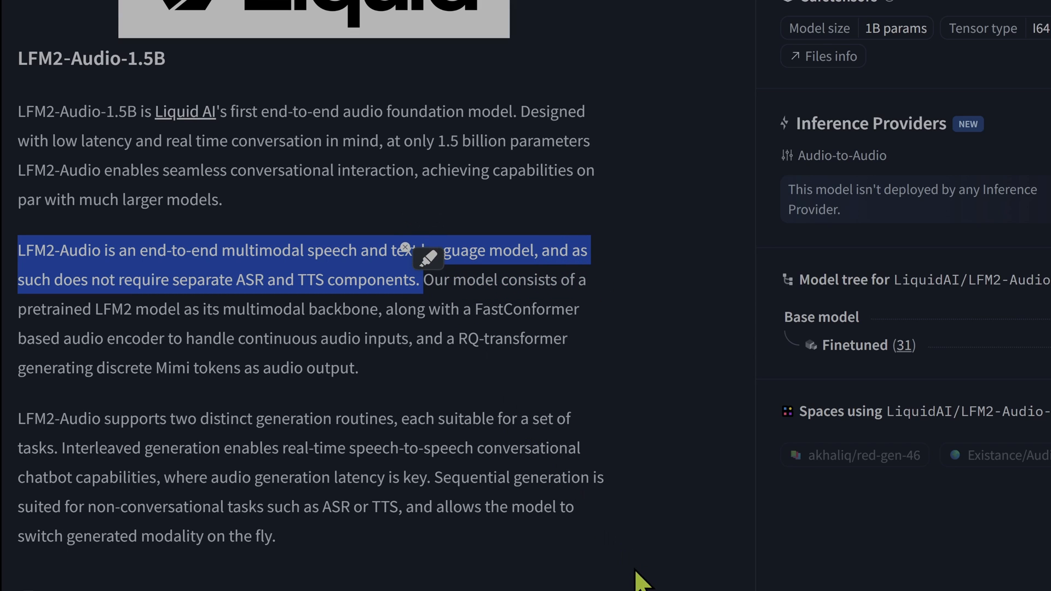
scroll(down, 3)
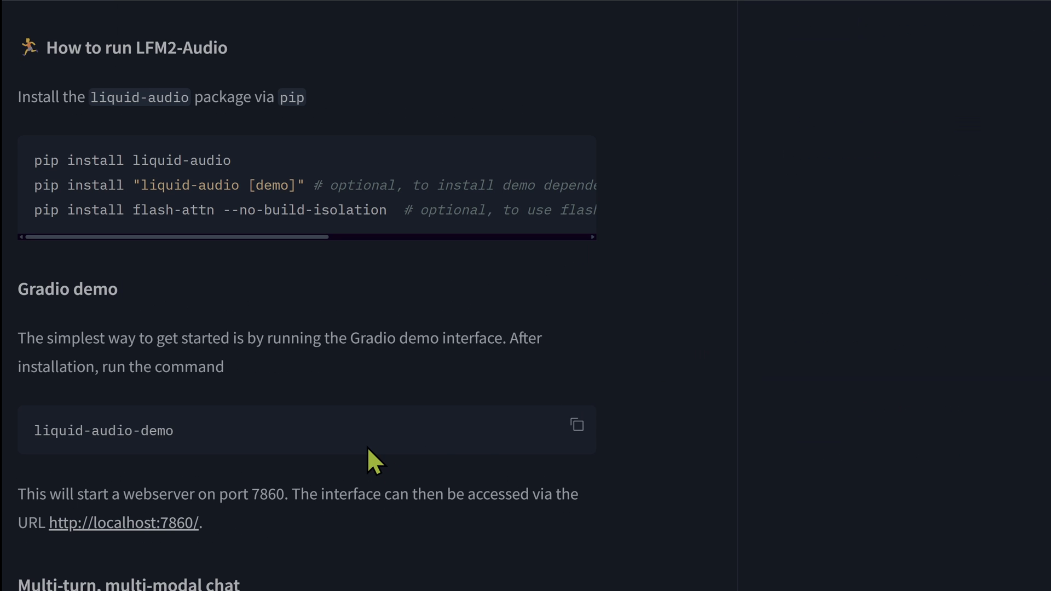
scroll(down, 3)
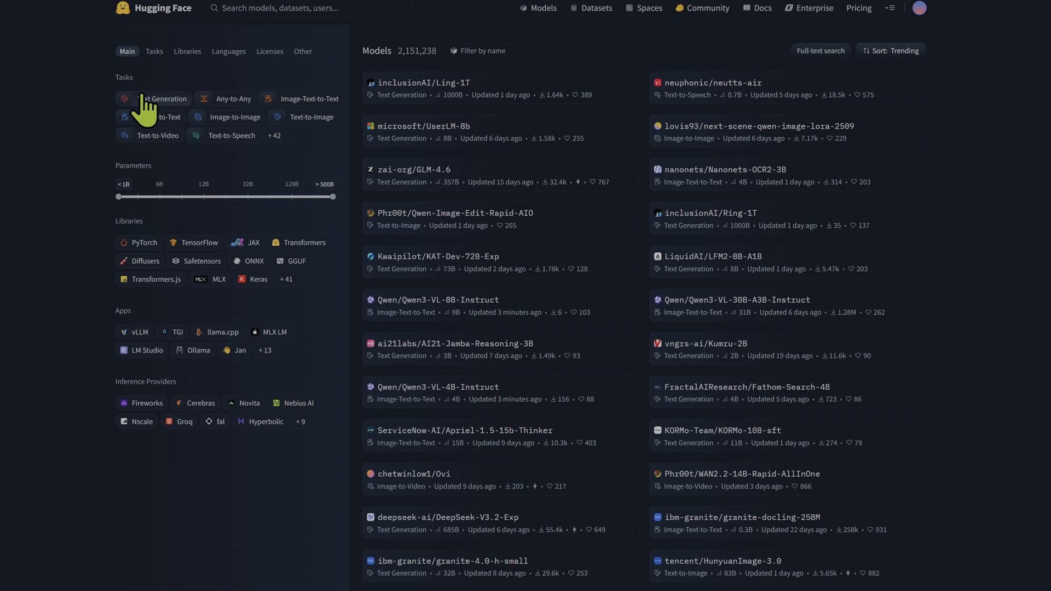
mouse_move(164, 138)
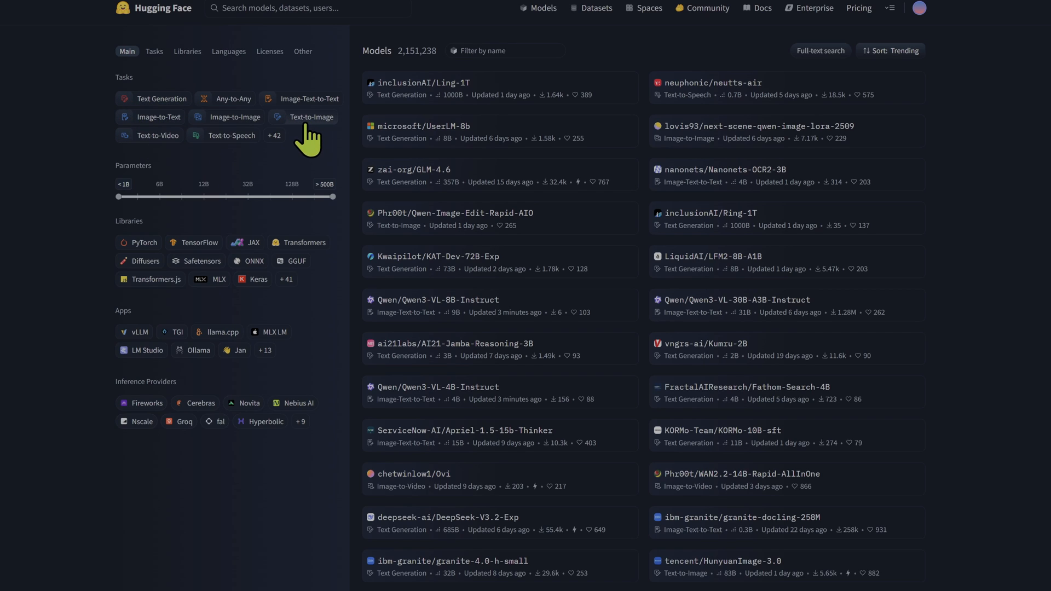
mouse_move(157, 136)
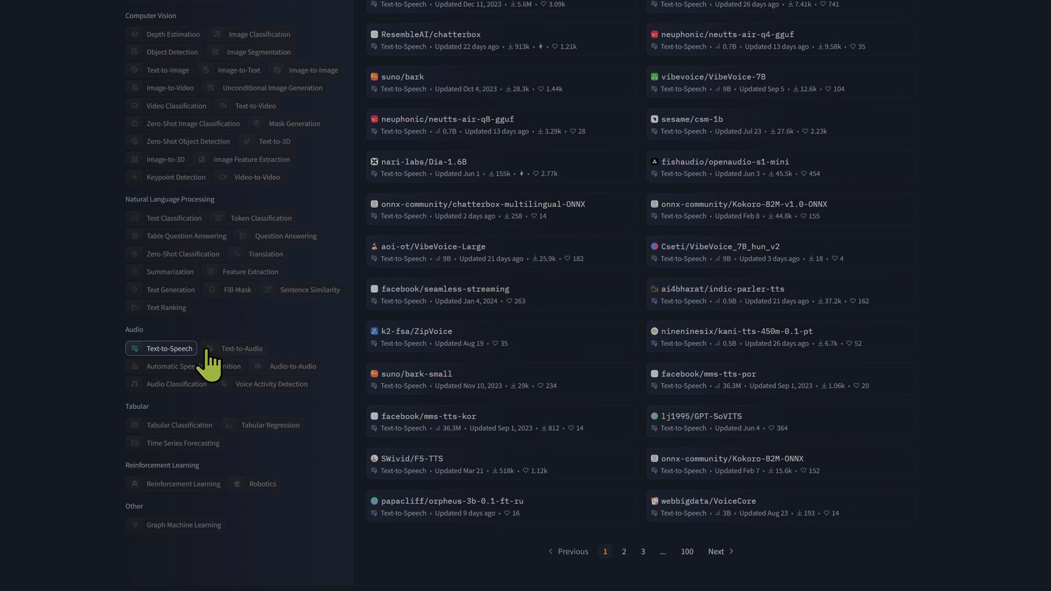
- Filter the Hugging Face models to Text-to-Audio, then narrow to text-to-speech models
click(241, 349)
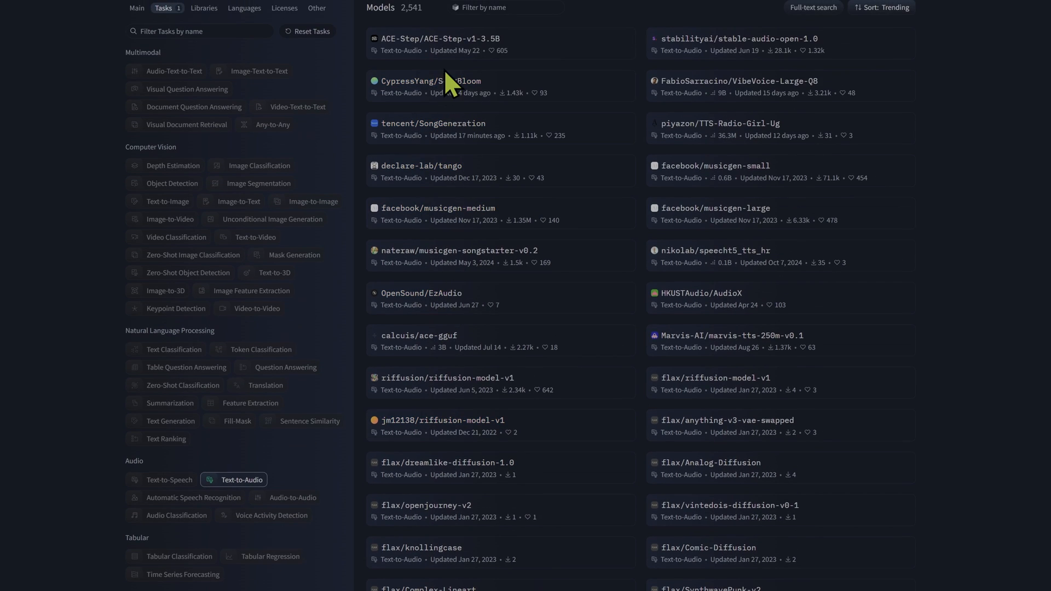
mouse_move(604, 85)
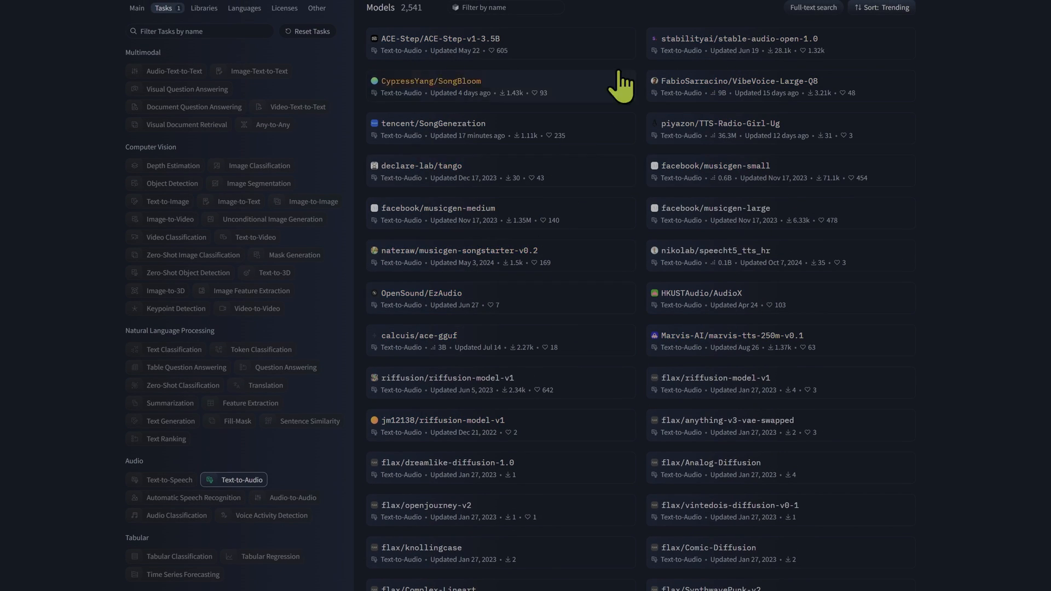
scroll(down, 3)
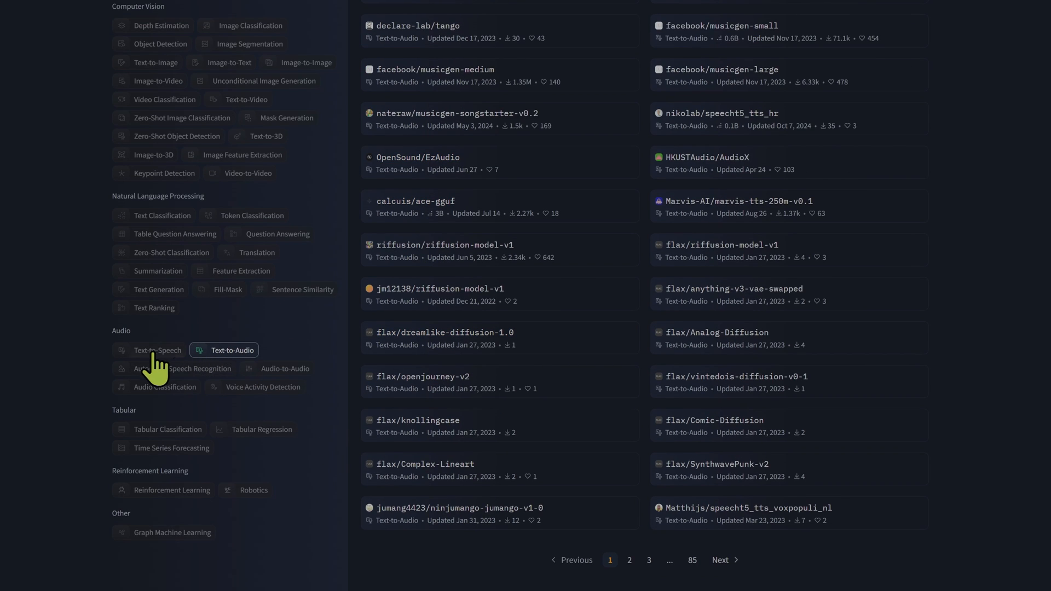
click(158, 350)
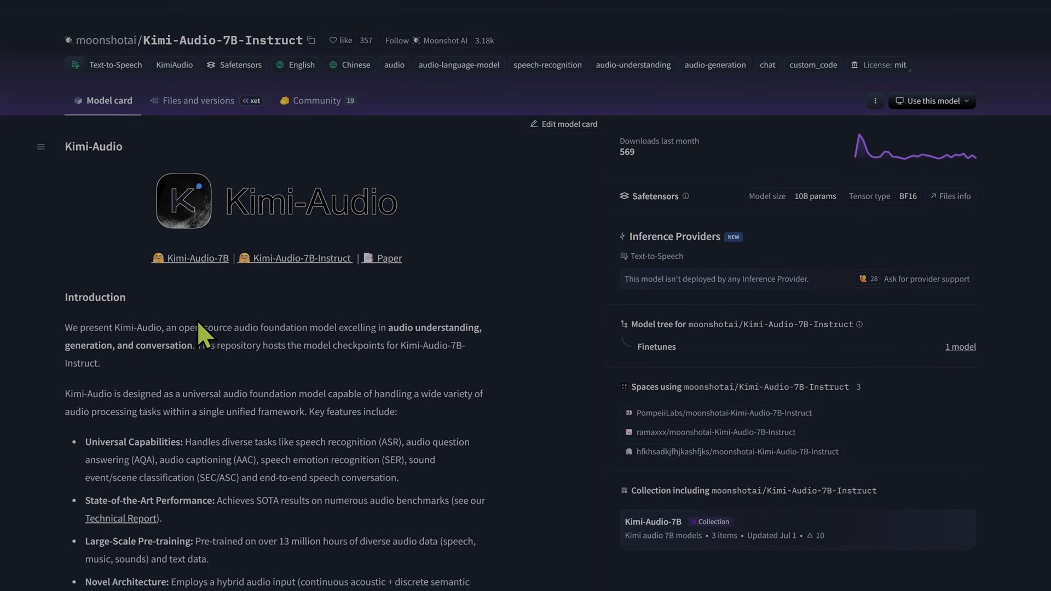
- Scroll the Kimi-Audio-7B-Instruct model card down to its Requirements and Quickstart code
scroll(down, 3)
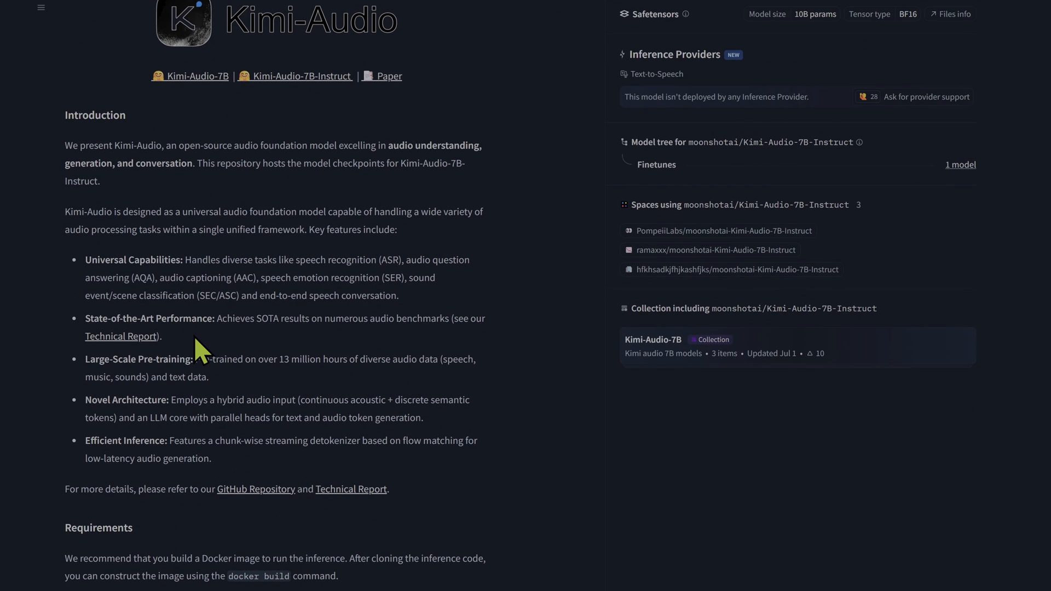
scroll(down, 3)
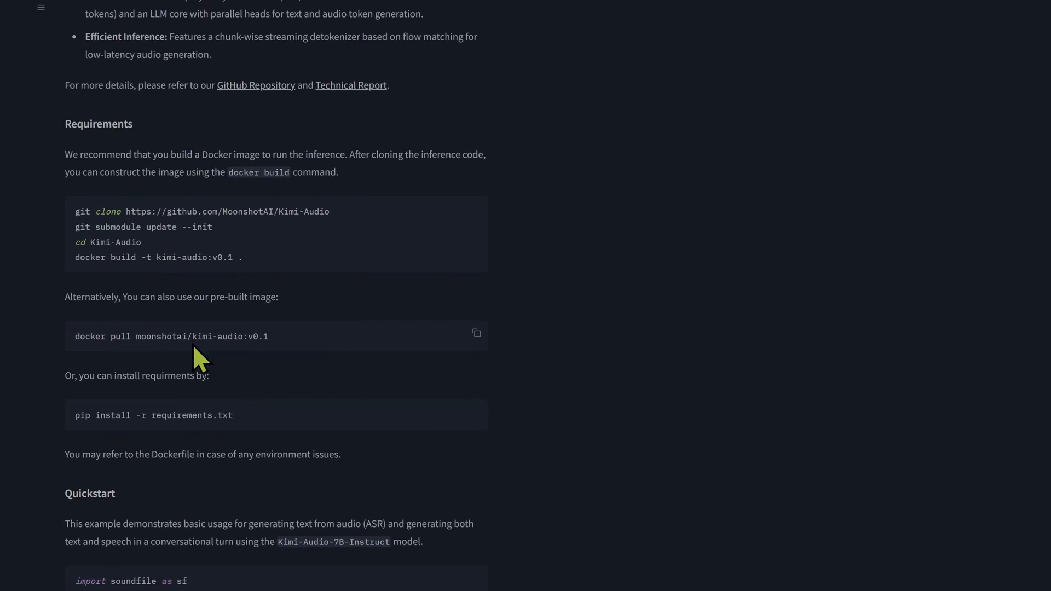
scroll(down, 3)
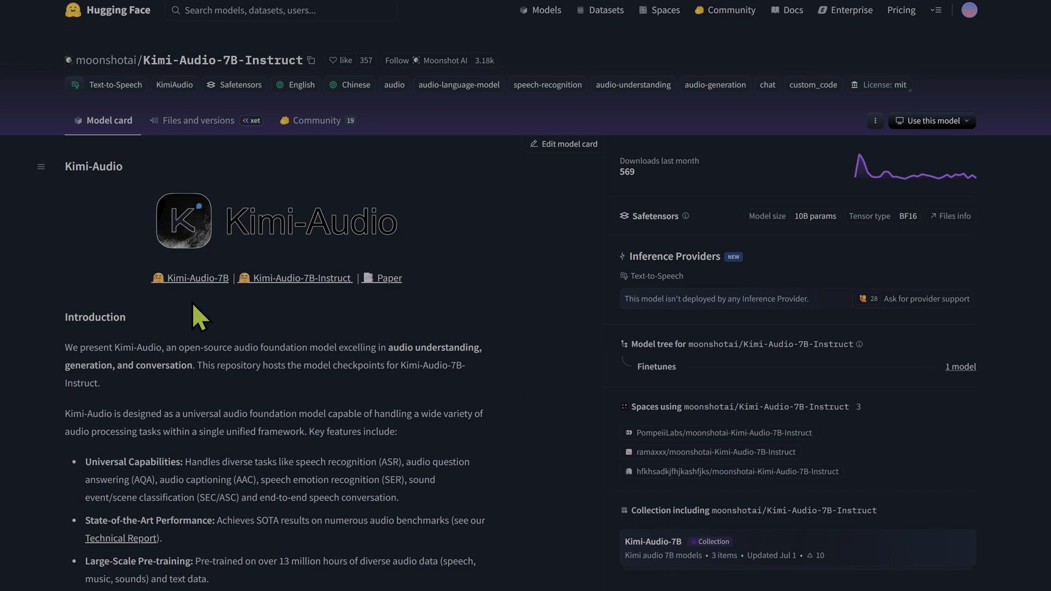
scroll(down, 3)
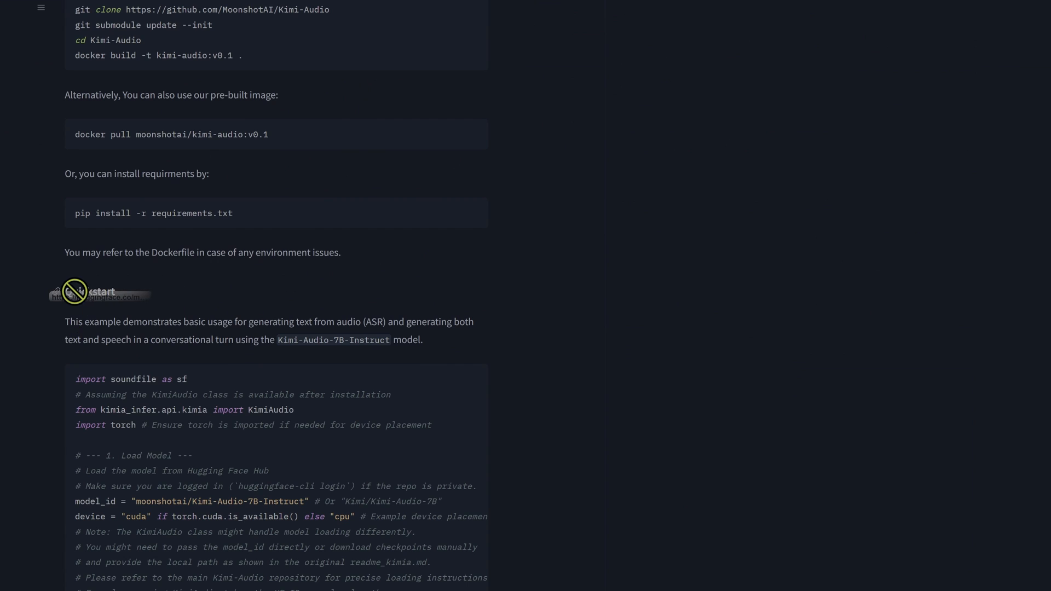
scroll(down, 3)
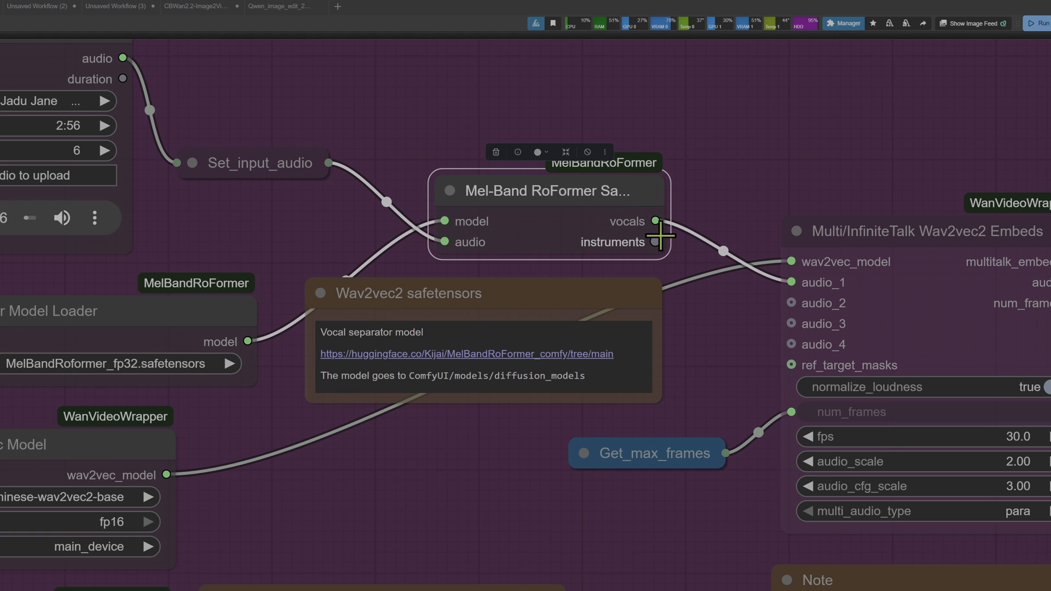
- Pan the canvas to the MelBandRoFormer sampler feeding the InfiniteTalk Wav2vec2 Embeds node
scroll(down, 3)
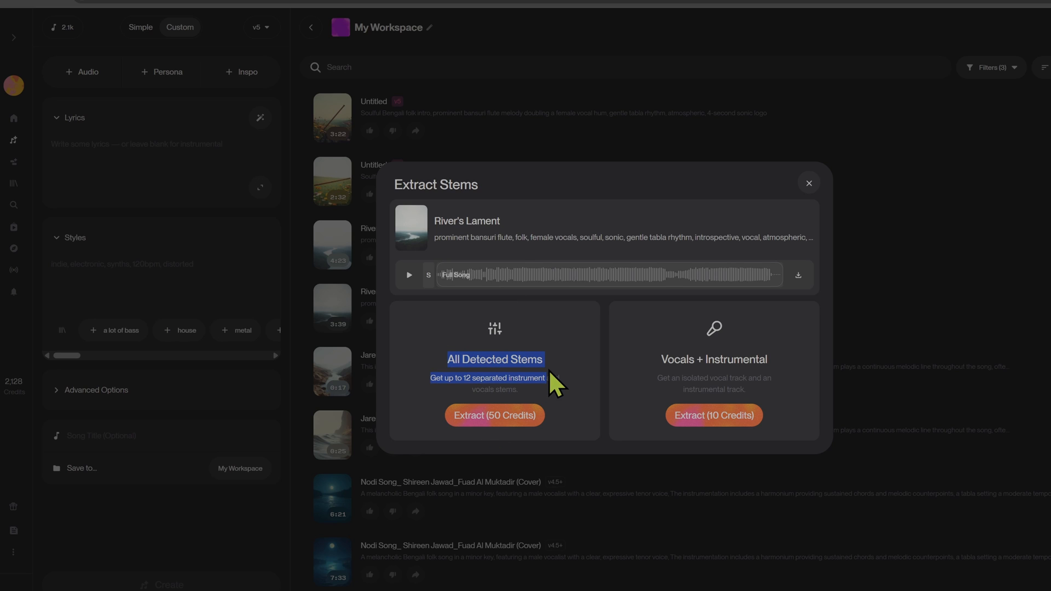
mouse_move(613, 426)
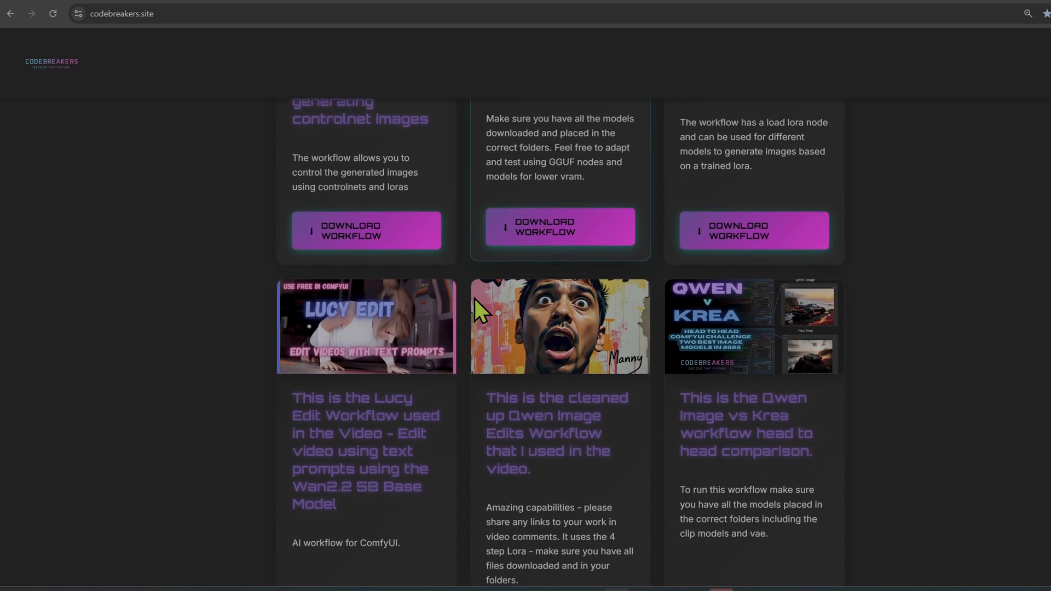
- Scroll through the Infinite Talking v2v Workflow post showing its InfiniteTalk_V2V.json file
scroll(down, 3)
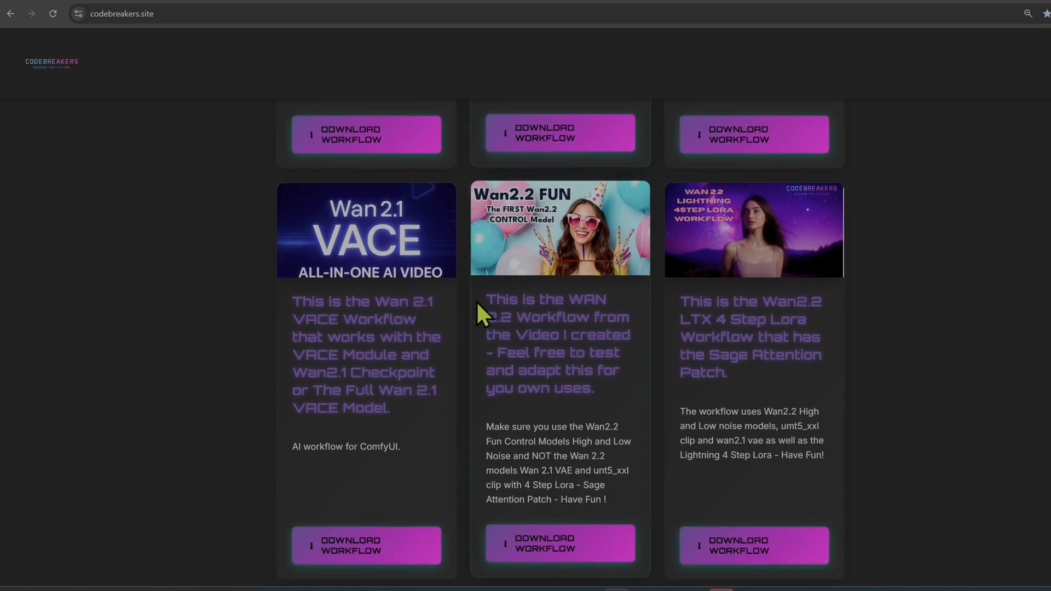
scroll(down, 3)
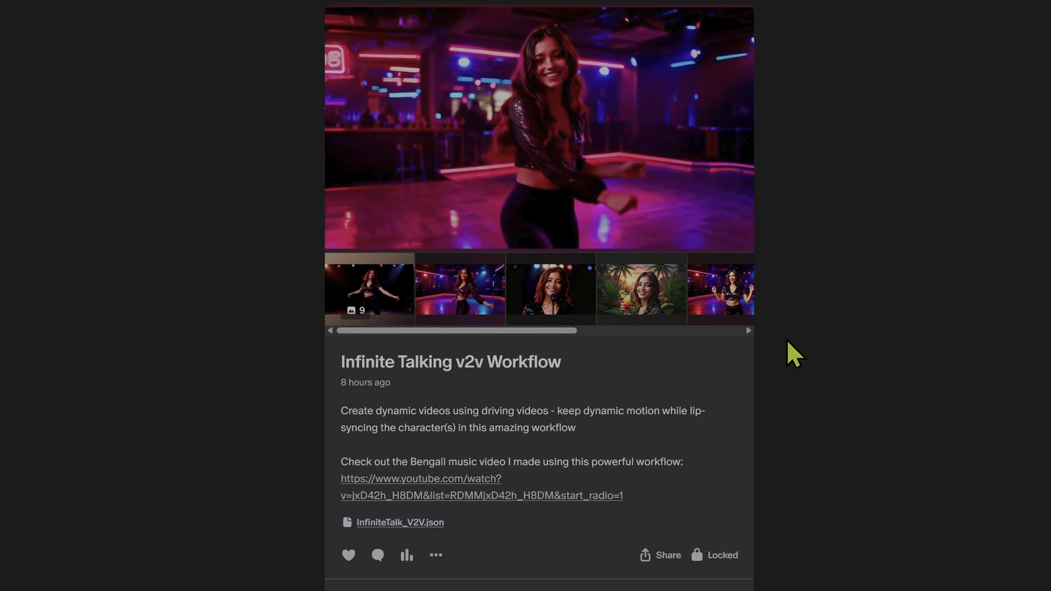
scroll(down, 3)
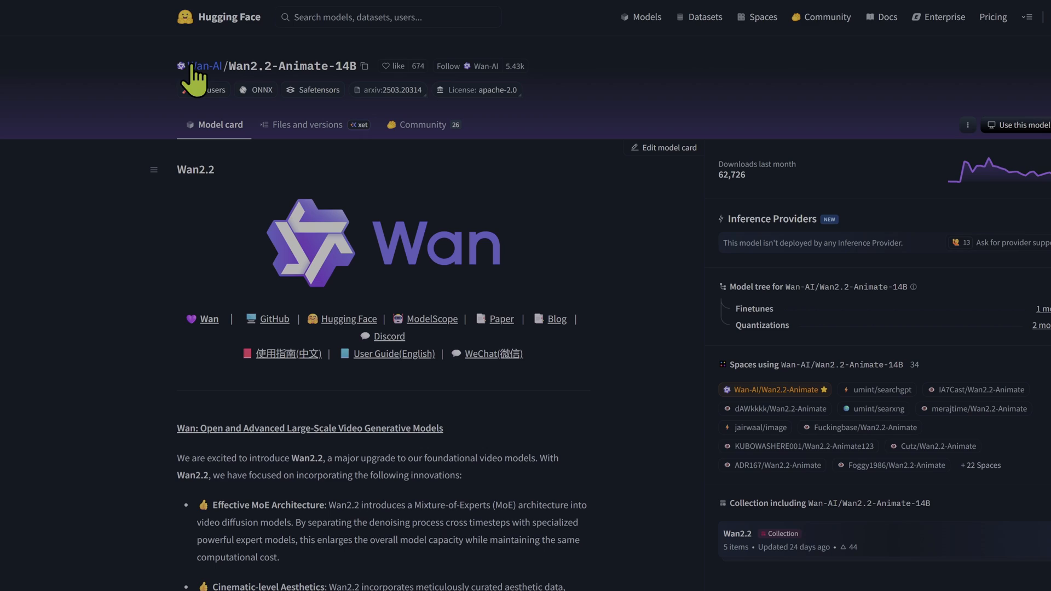
- Browse the Wan-AI organisation page and its listed models
click(201, 66)
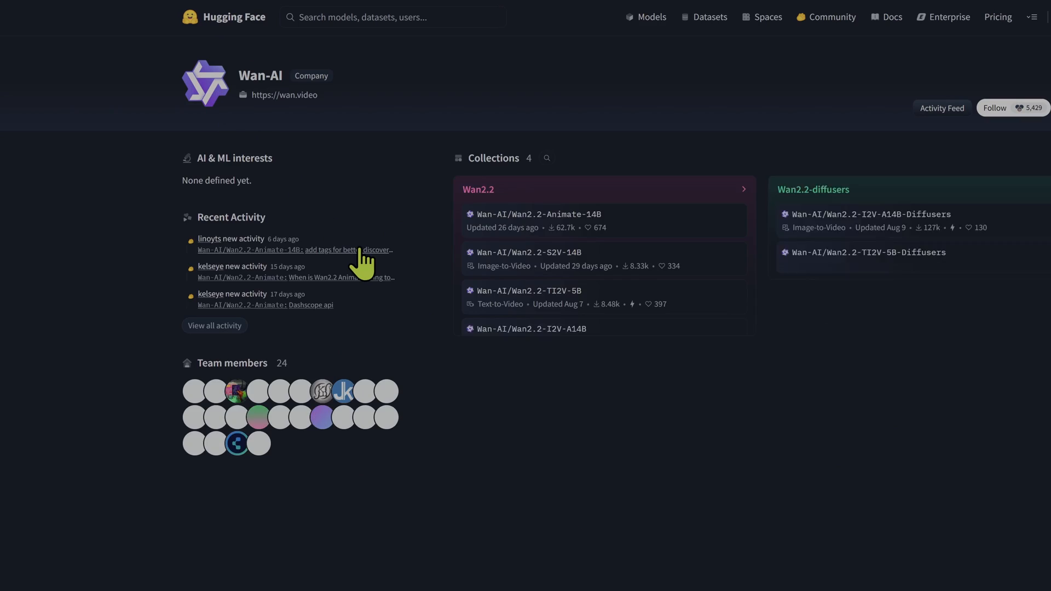
scroll(down, 3)
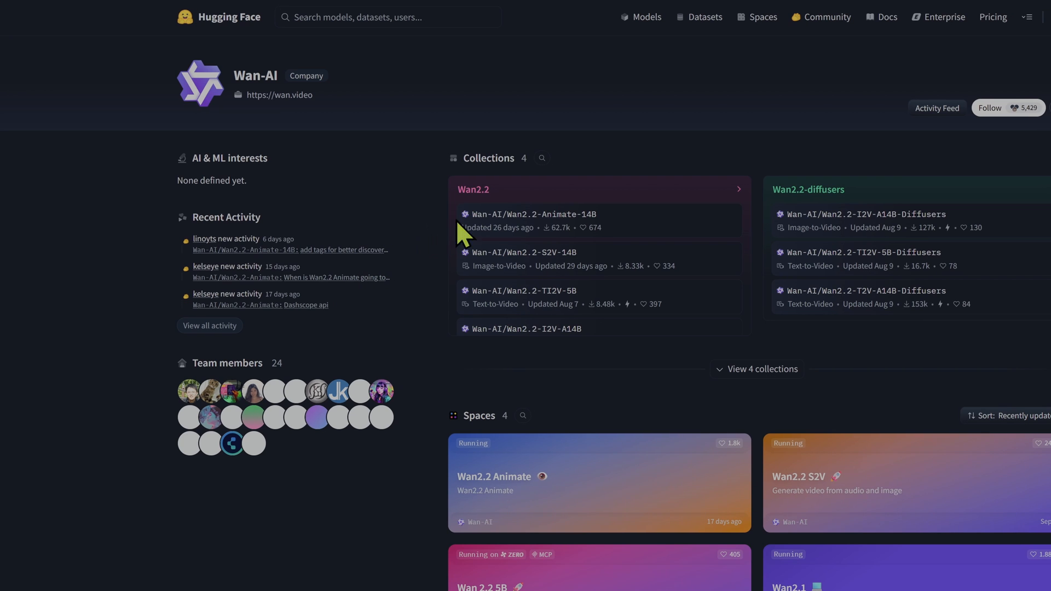
scroll(down, 3)
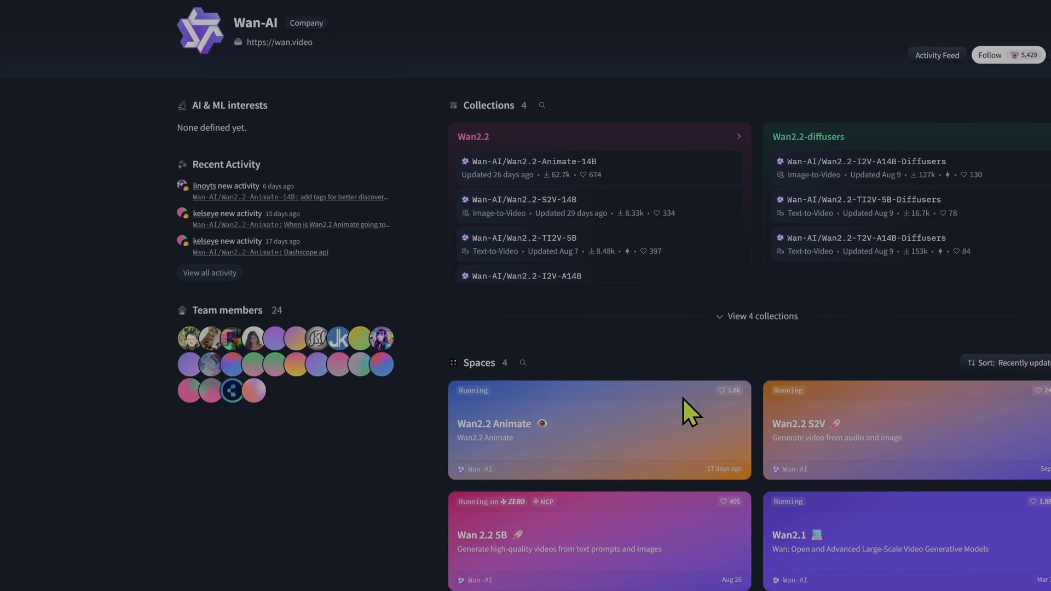
scroll(down, 3)
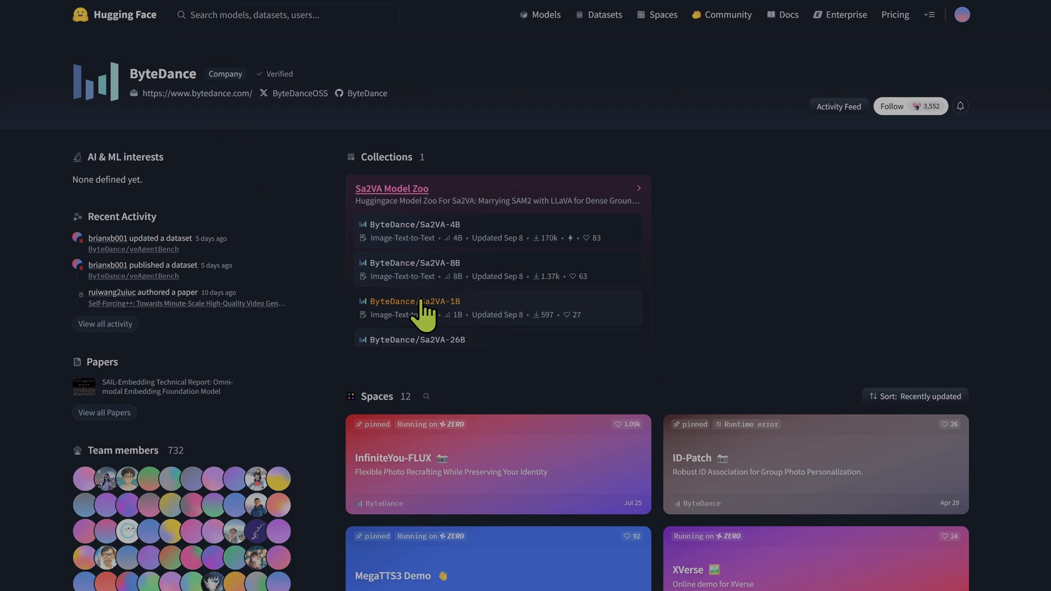
scroll(down, 3)
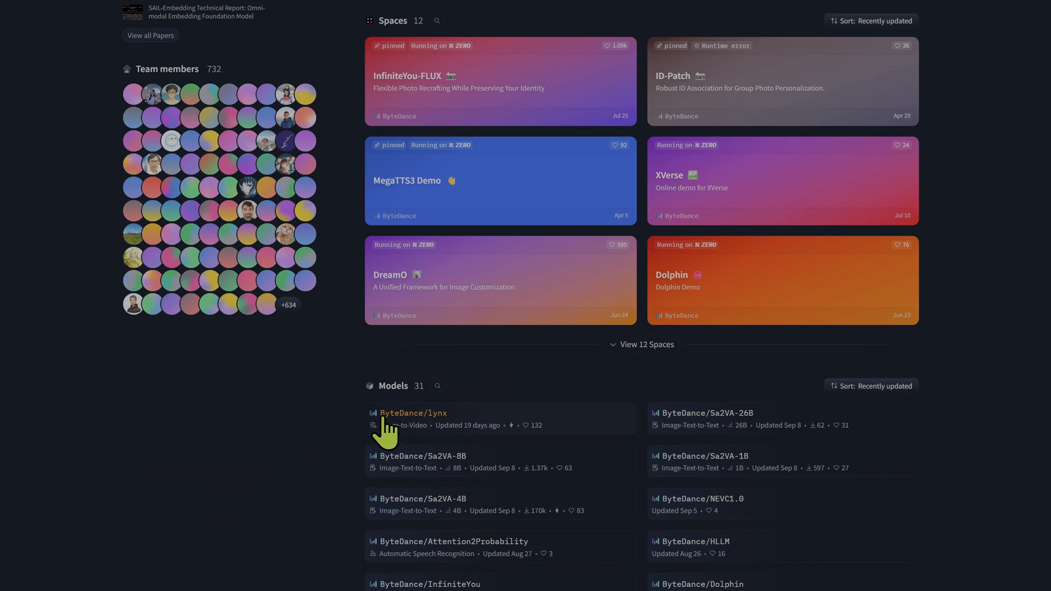
- View the ByteDance/lynx model card for personalized video generation
click(412, 413)
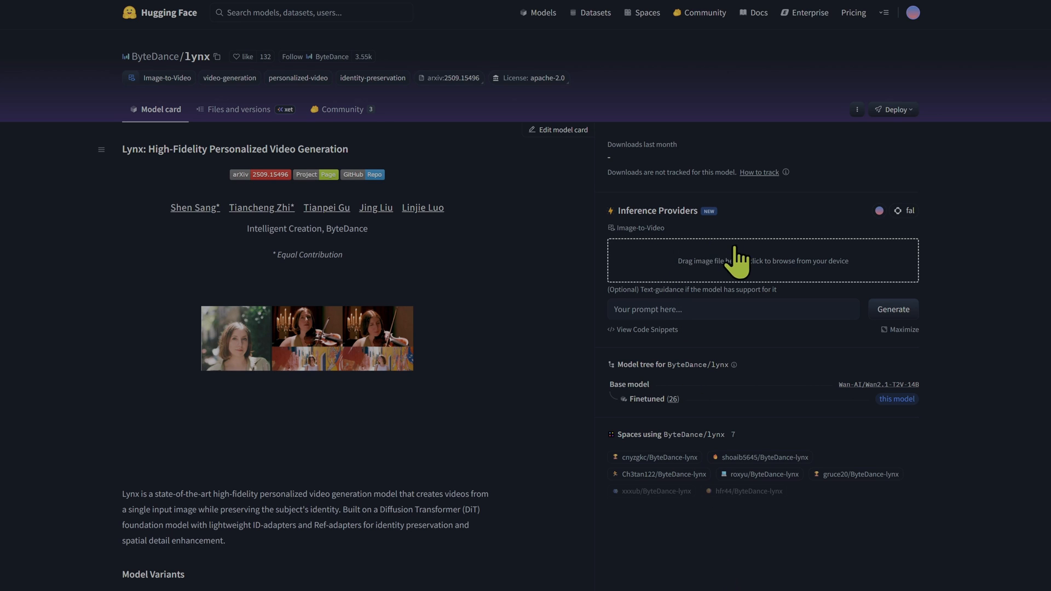
scroll(down, 3)
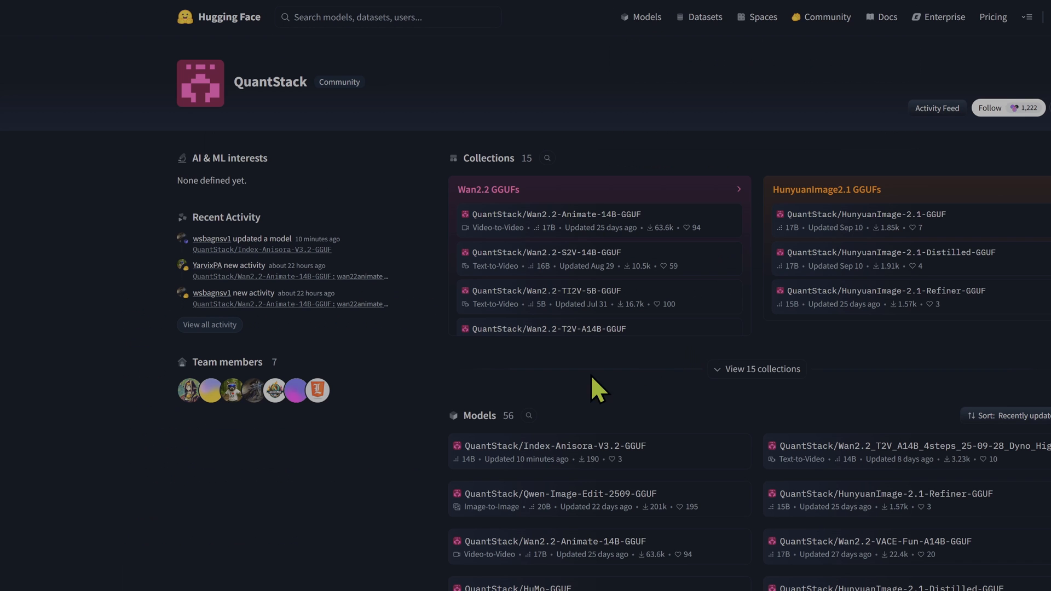
mouse_move(283, 94)
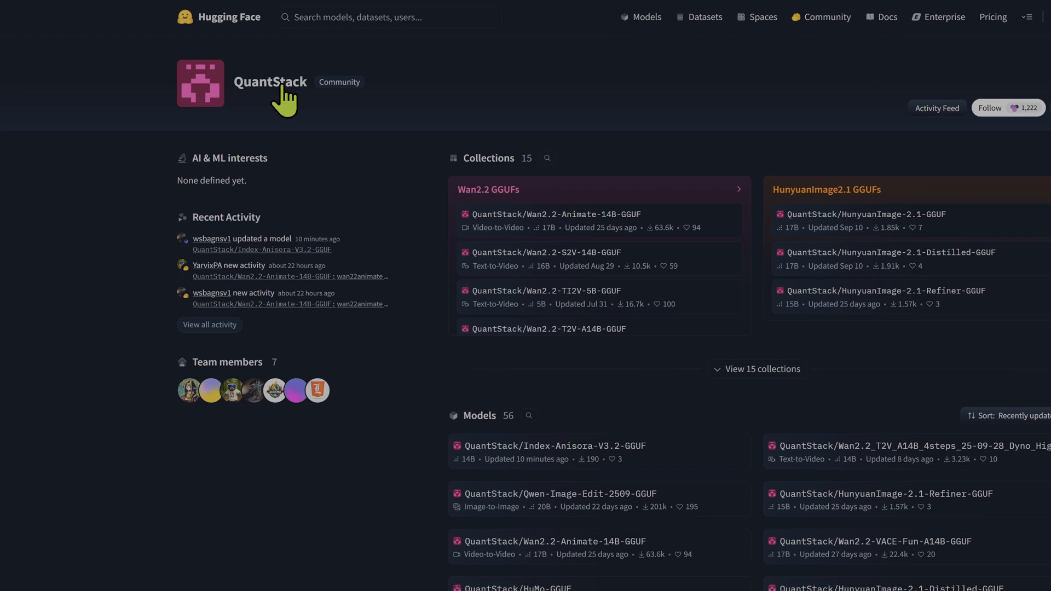
mouse_move(241, 97)
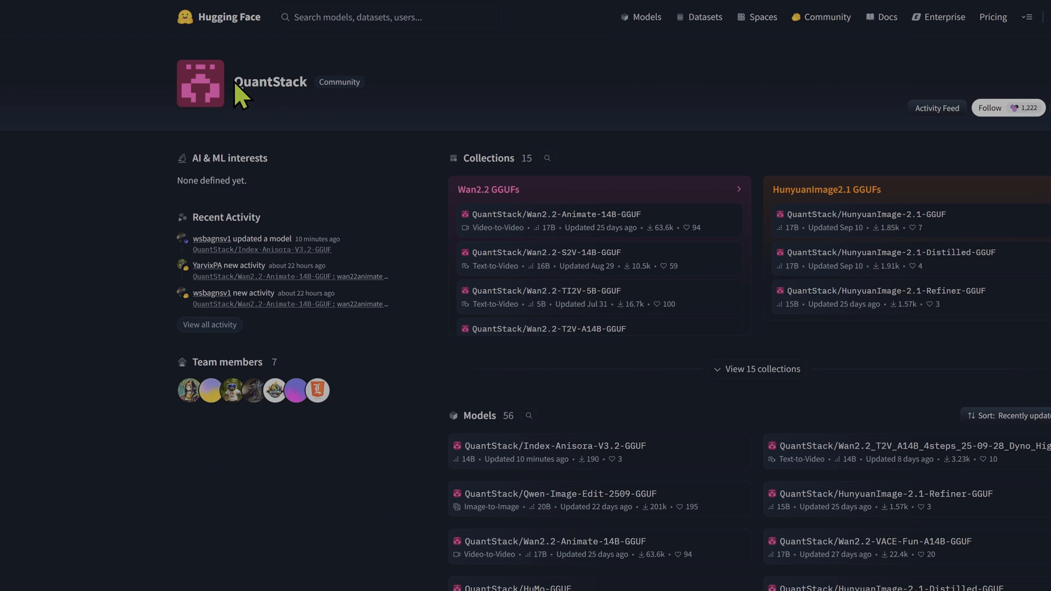
mouse_move(240, 214)
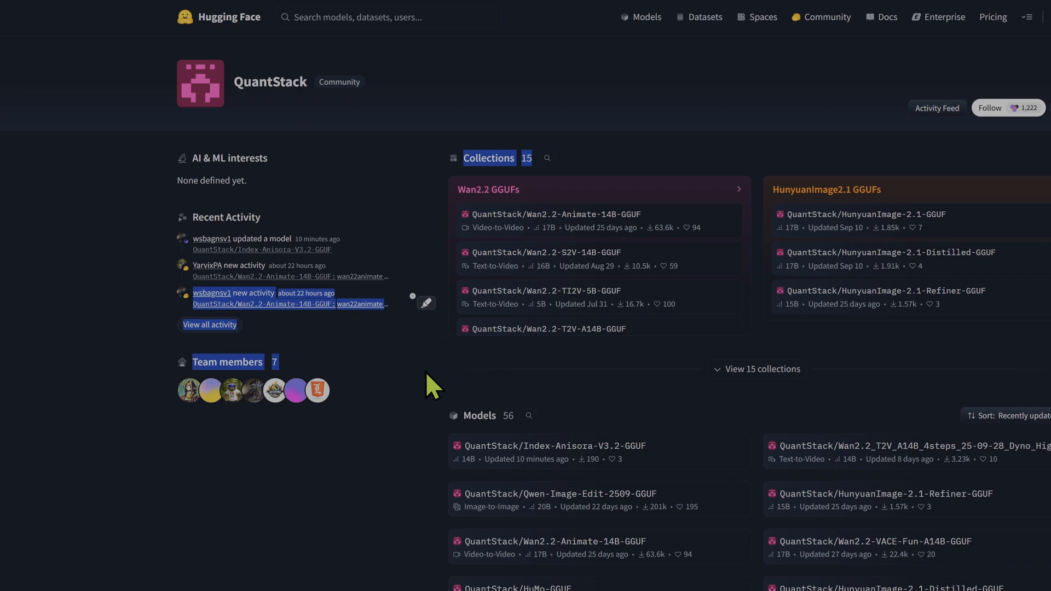
- Scroll over QuantStack's Wan2.2 GGUFs and HunyuanImage2.1 GGUFs collections
scroll(down, 3)
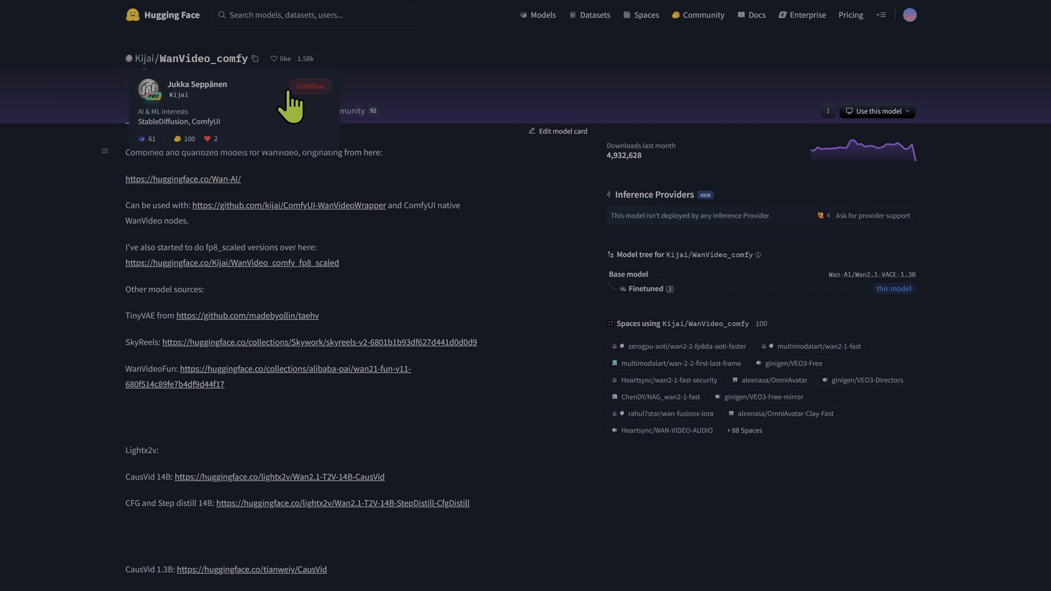
click(310, 86)
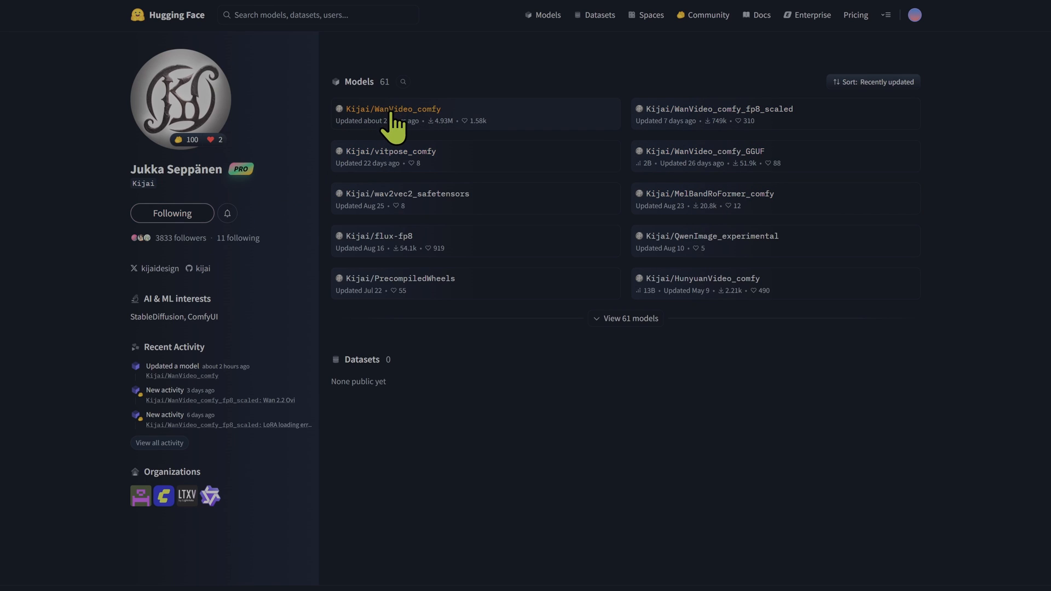
click(393, 109)
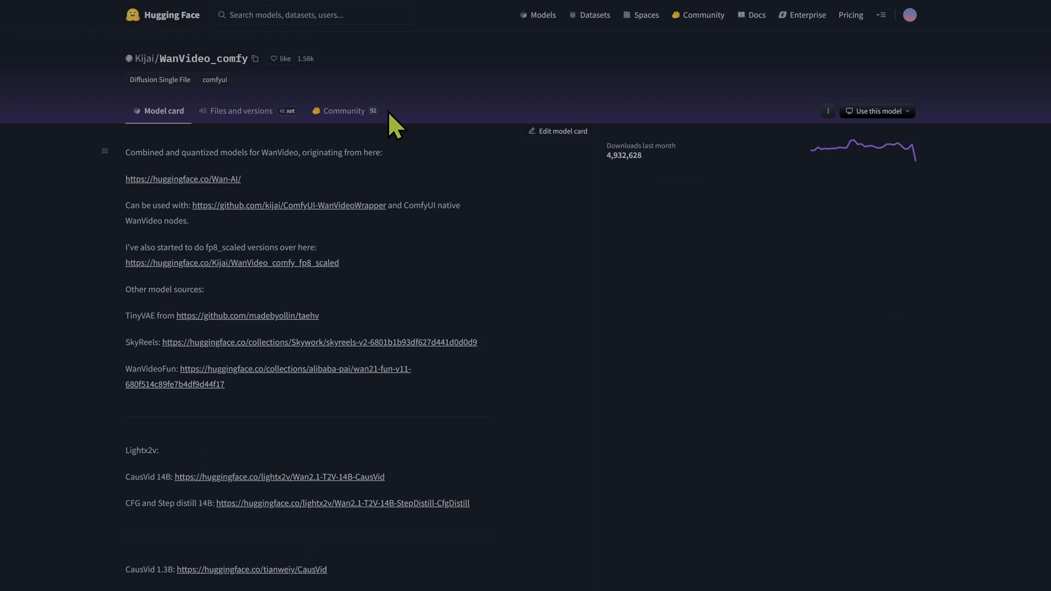
click(241, 111)
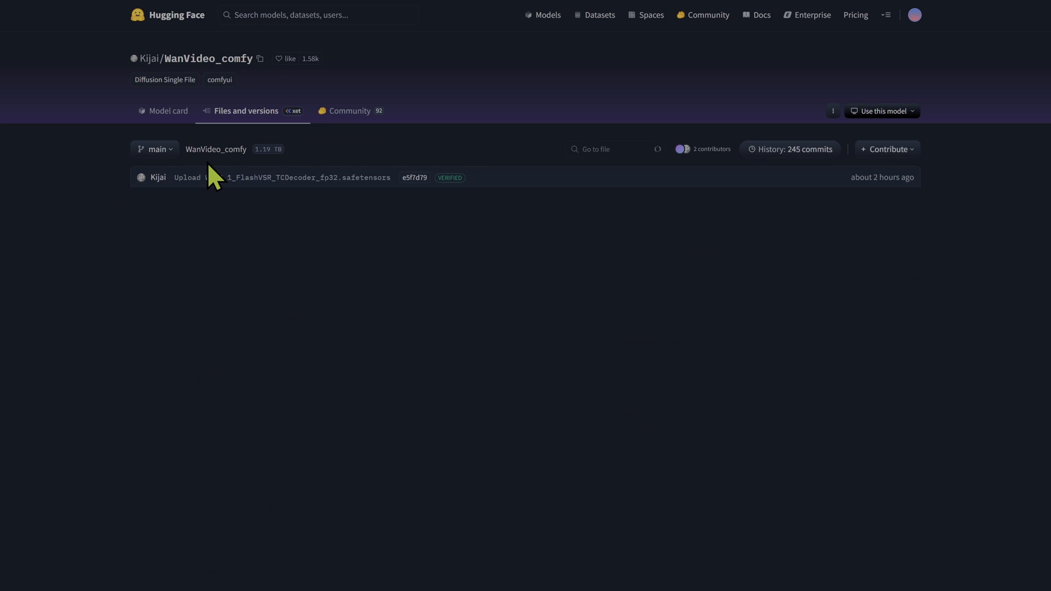
scroll(down, 3)
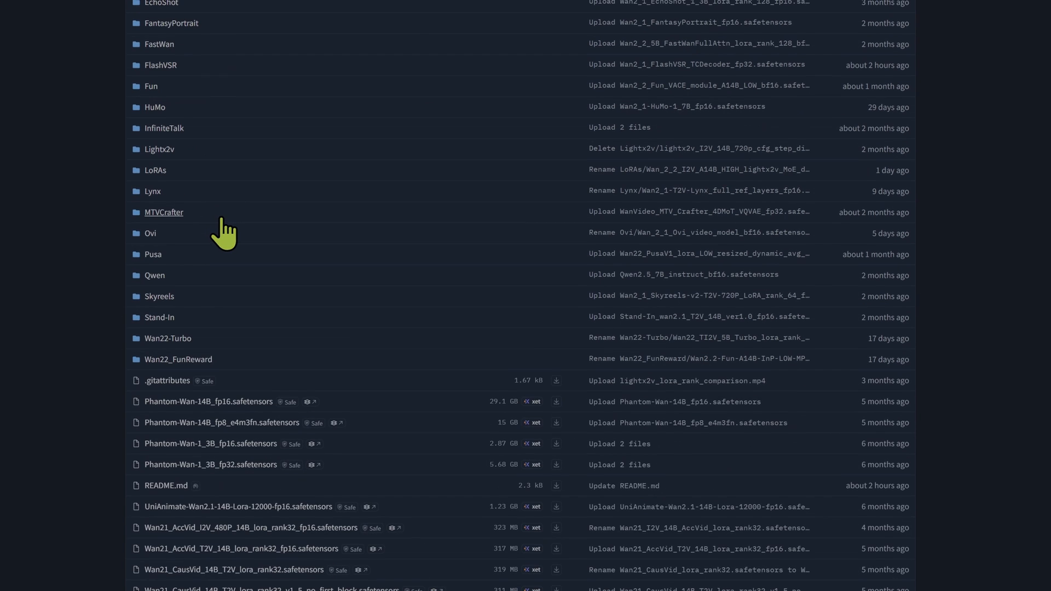